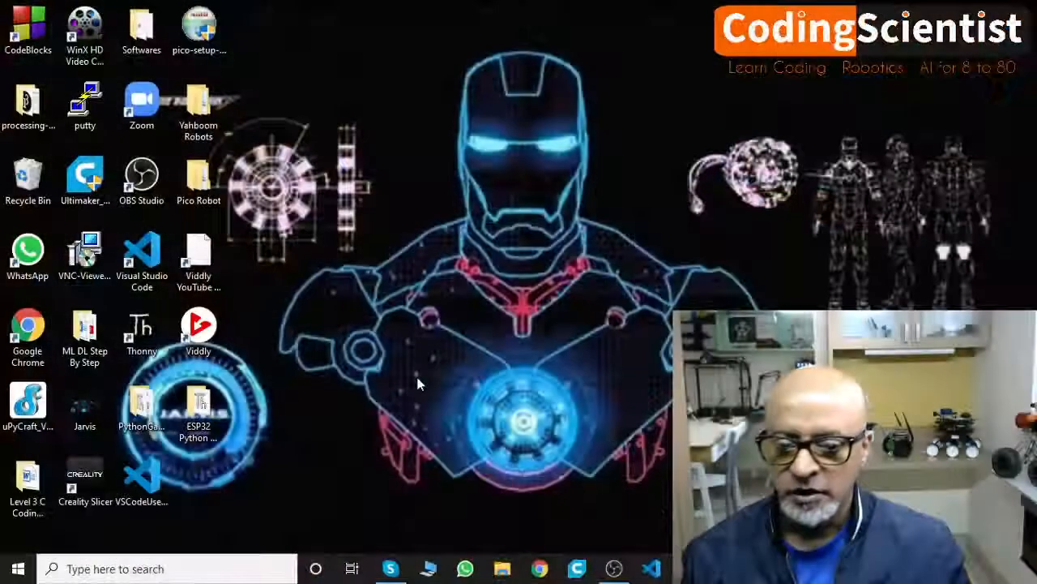
{"action": "mouse_move", "coordinate": [391, 393]}
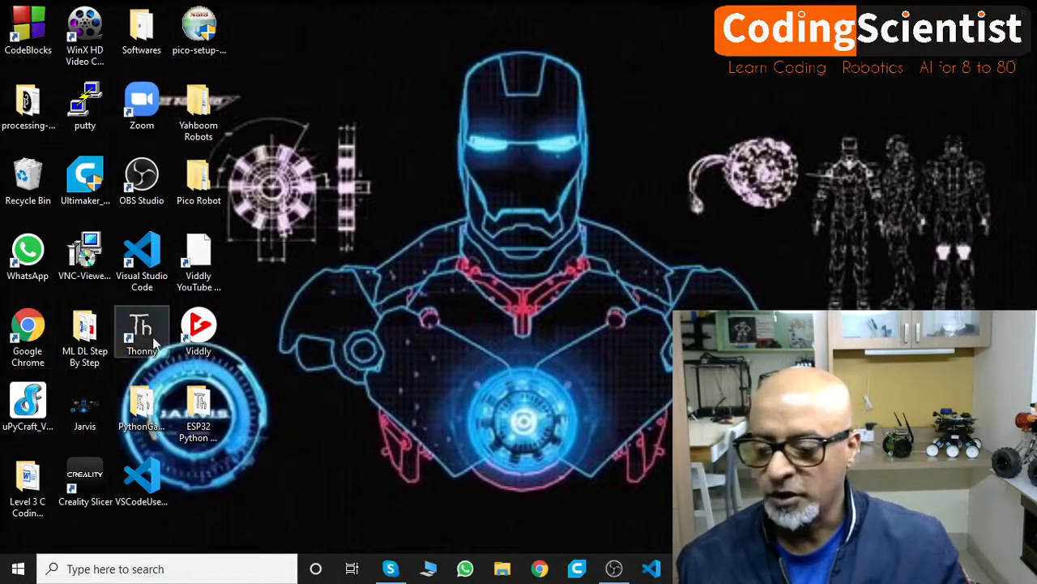
{"action": "mouse_move", "coordinate": [162, 328]}
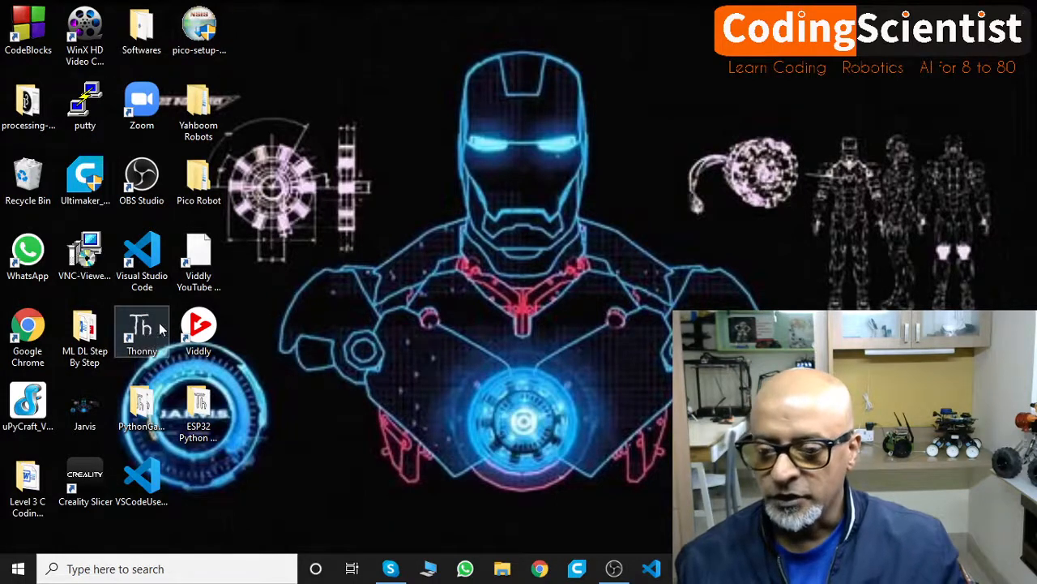
{"action": "mouse_move", "coordinate": [134, 352]}
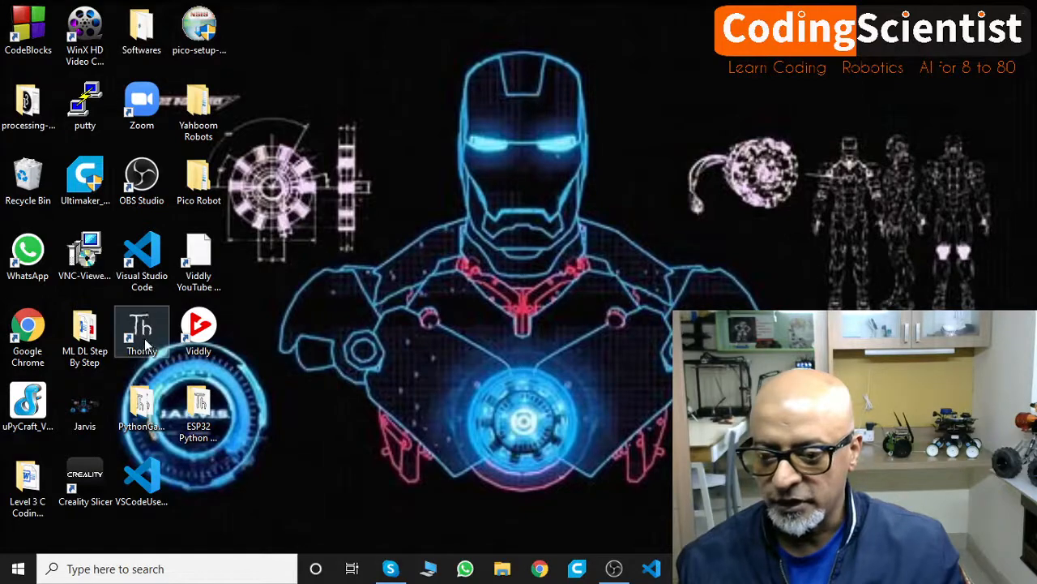
Launch Thonny from the desktop shortcut; the shell reports the ESP32 wasn't found automatically.
{"action": "double_click", "coordinate": [142, 331]}
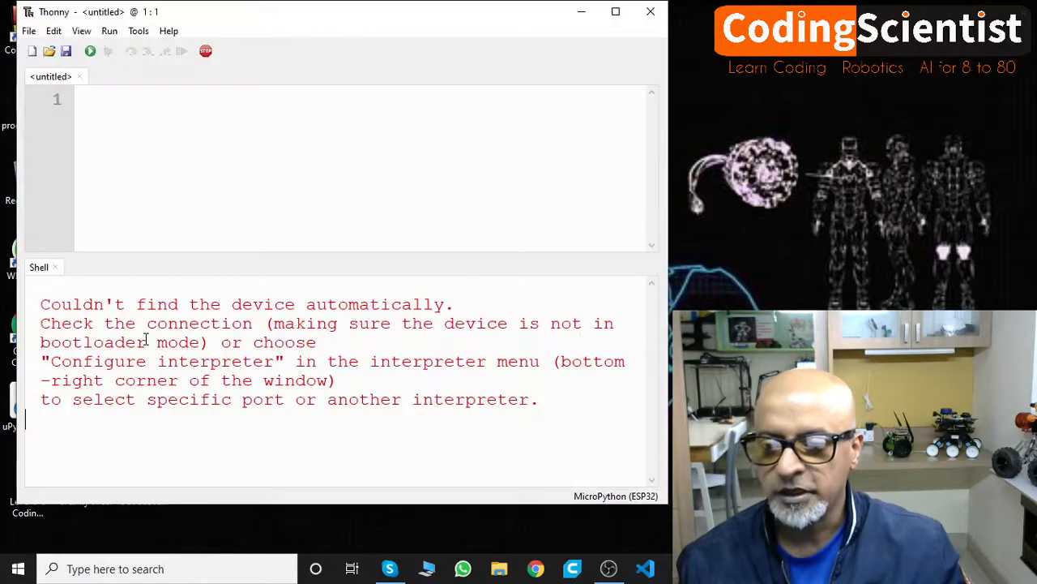
{"action": "mouse_move", "coordinate": [348, 26]}
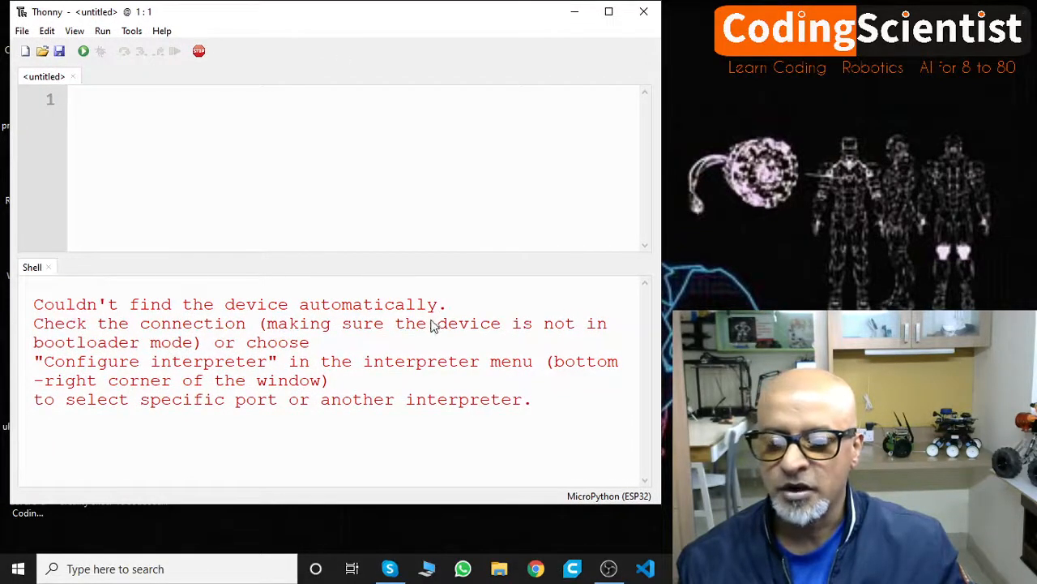
{"action": "mouse_move", "coordinate": [338, 438]}
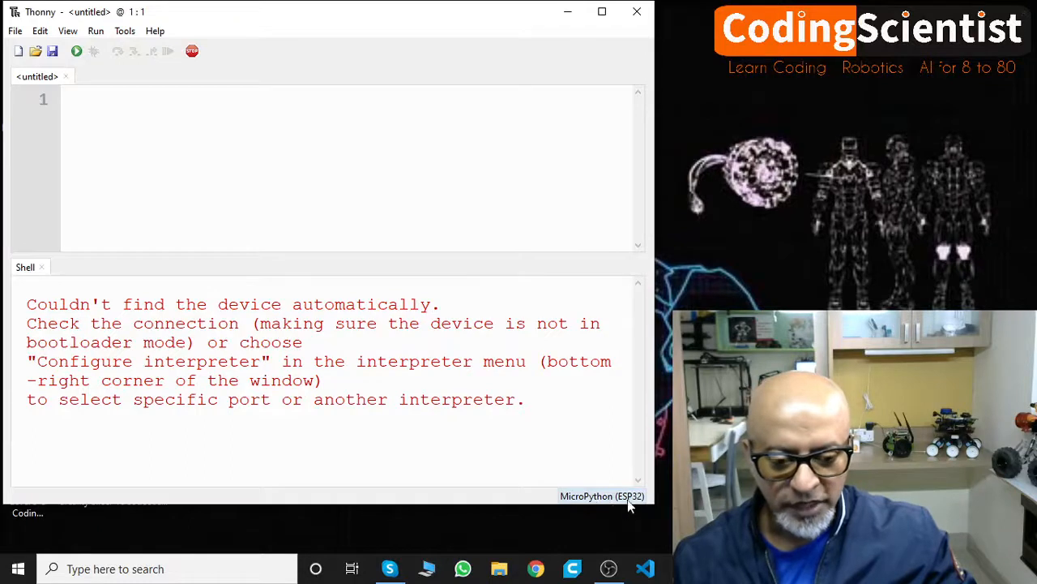
Show the status-bar interpreter list, with MicroPython (ESP32) checked.
{"action": "left_click", "coordinate": [603, 495]}
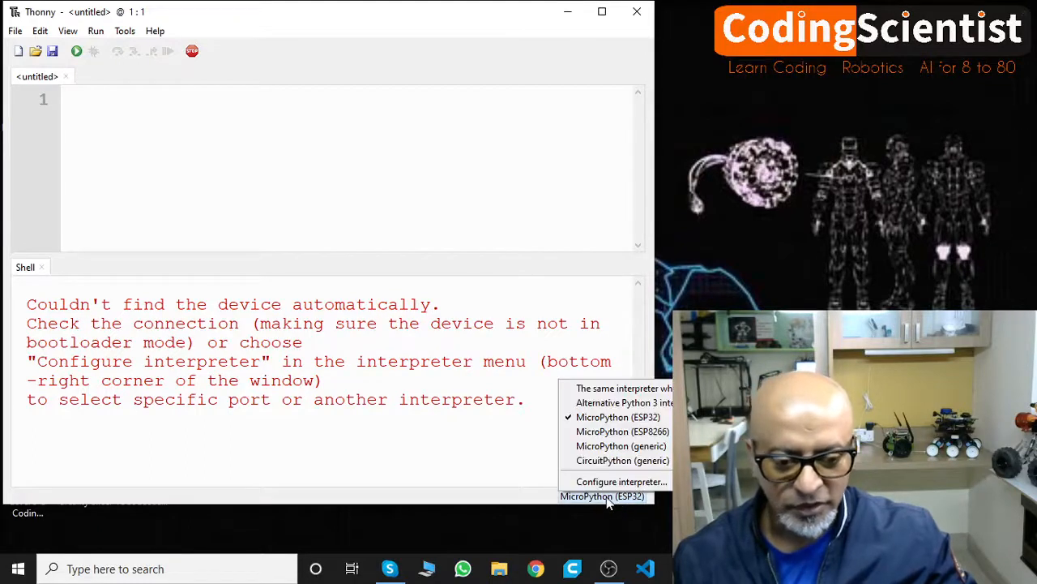
{"action": "mouse_move", "coordinate": [608, 417]}
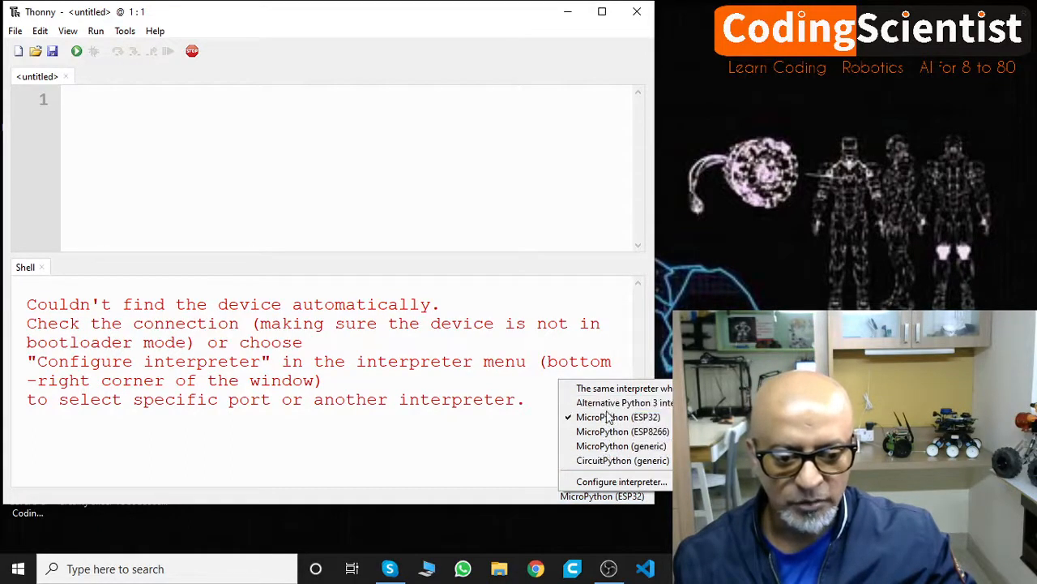
{"action": "mouse_move", "coordinate": [618, 417]}
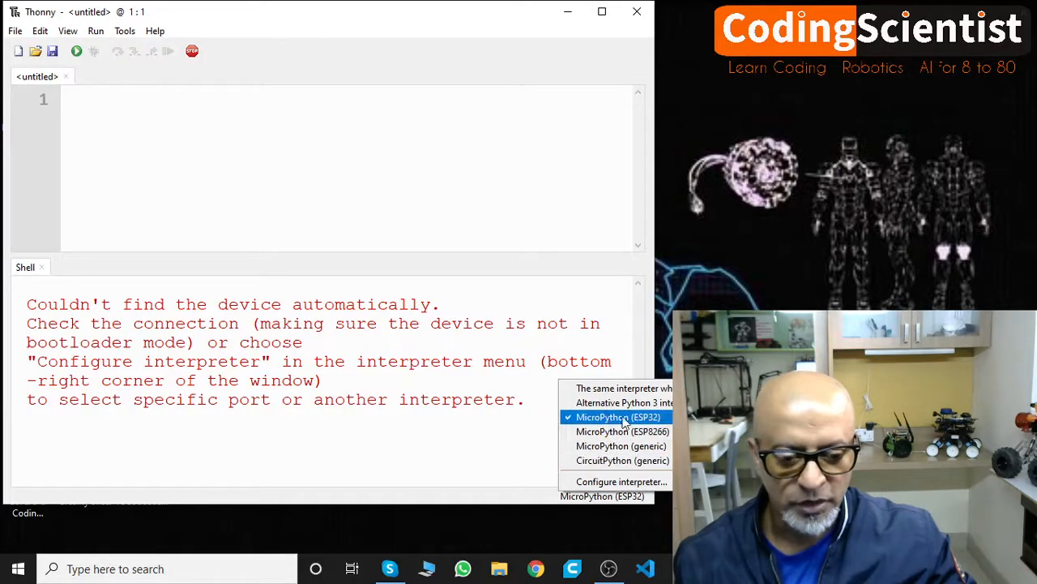
{"action": "mouse_move", "coordinate": [619, 430]}
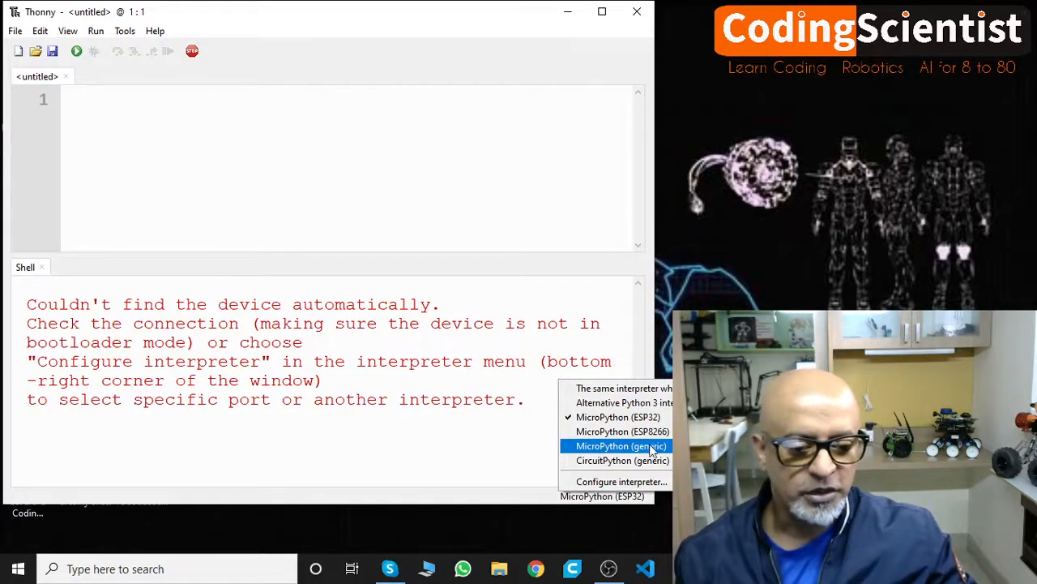
{"action": "mouse_move", "coordinate": [623, 459]}
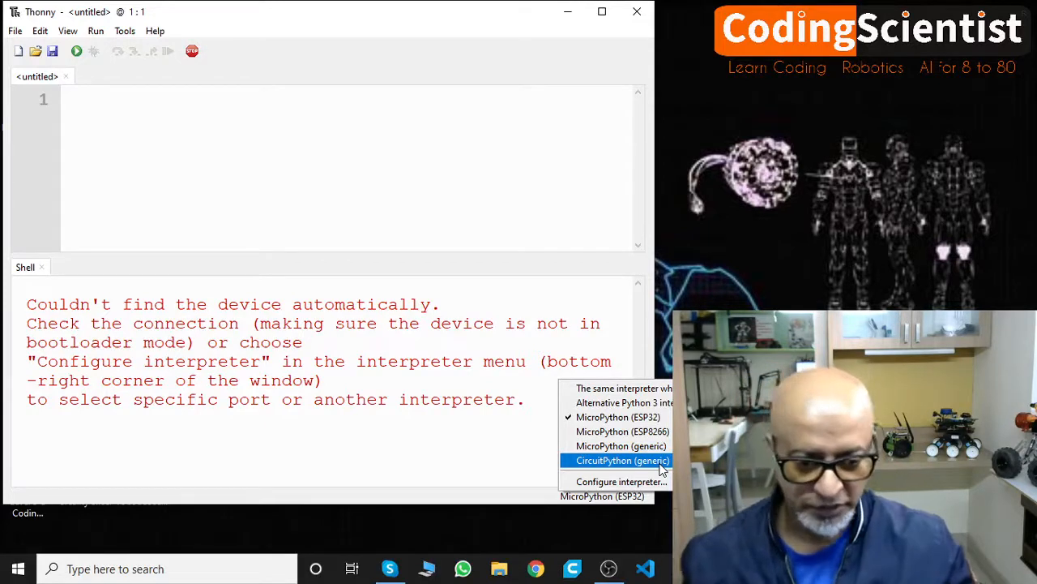
{"action": "mouse_move", "coordinate": [617, 416]}
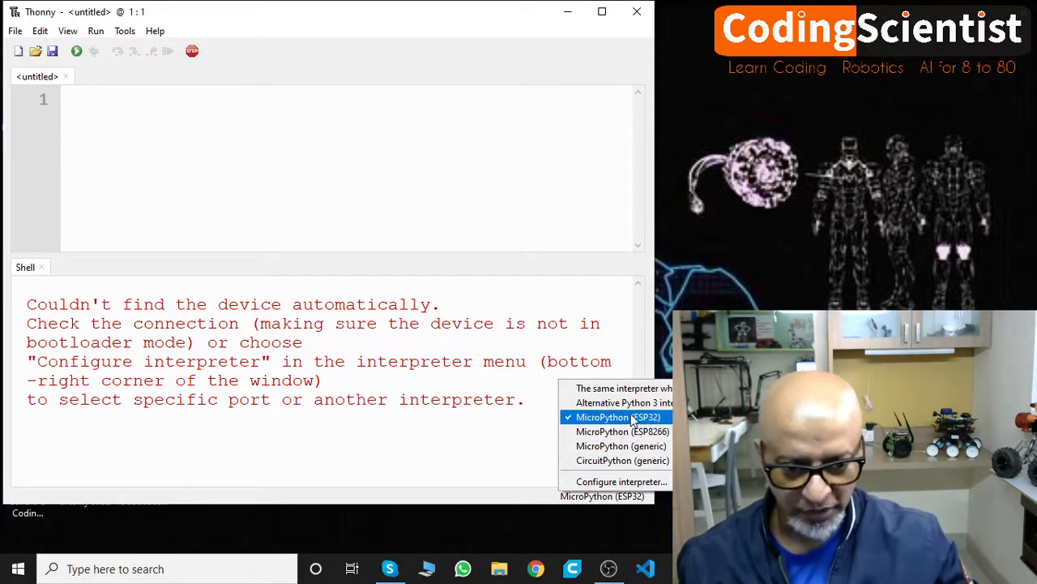
Select MicroPython (ESP32) twice to retry; the shell reports the device busy or unresponsive.
{"action": "left_click", "coordinate": [620, 416]}
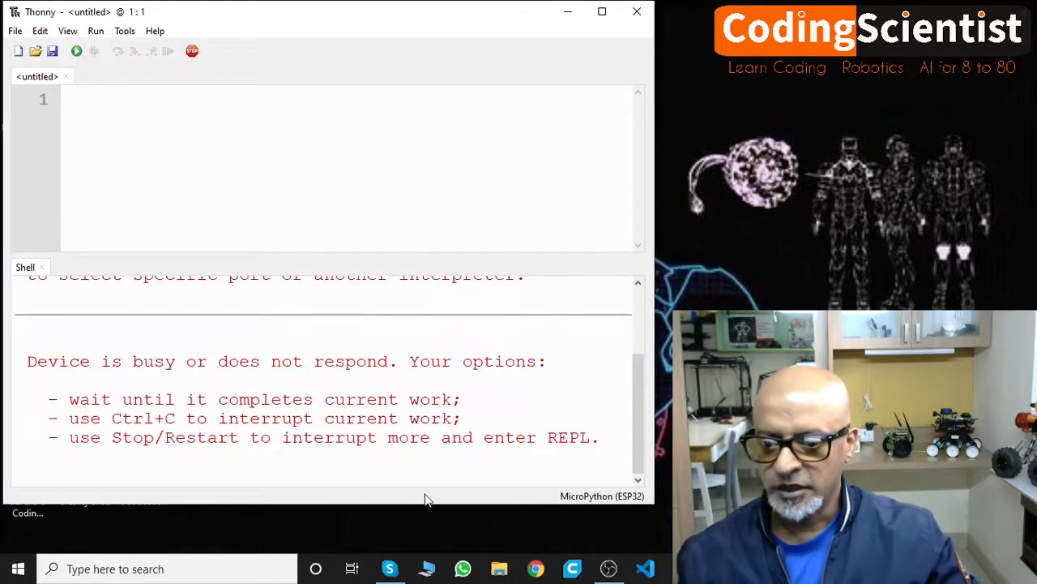
{"action": "mouse_move", "coordinate": [271, 388]}
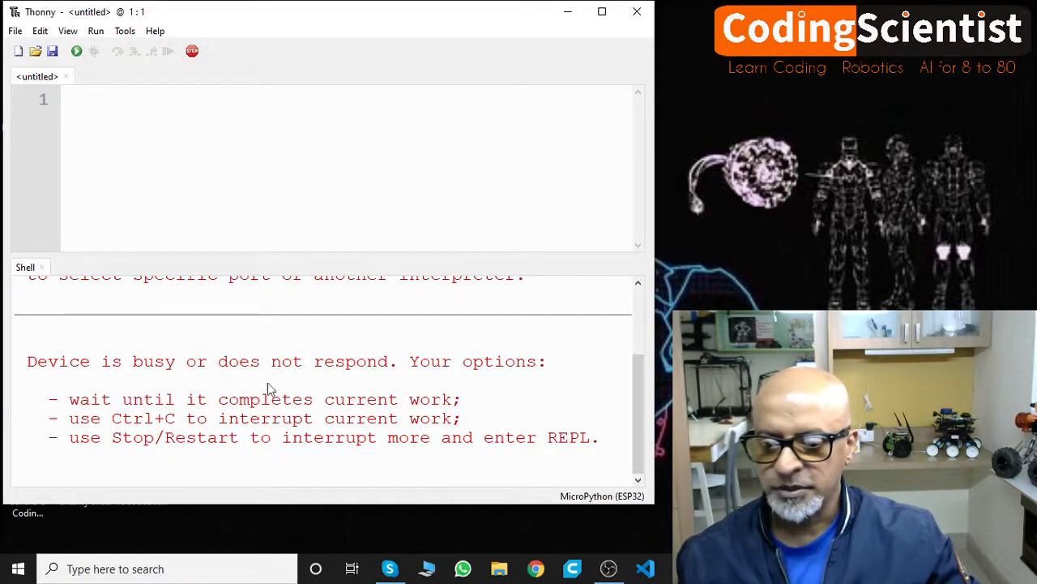
{"action": "mouse_move", "coordinate": [323, 375]}
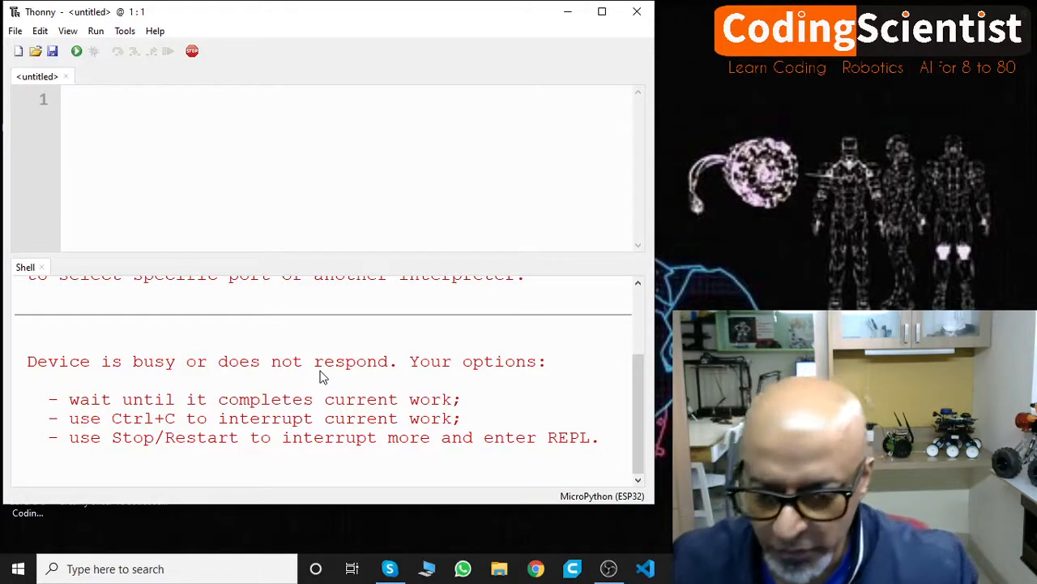
{"action": "mouse_move", "coordinate": [381, 195]}
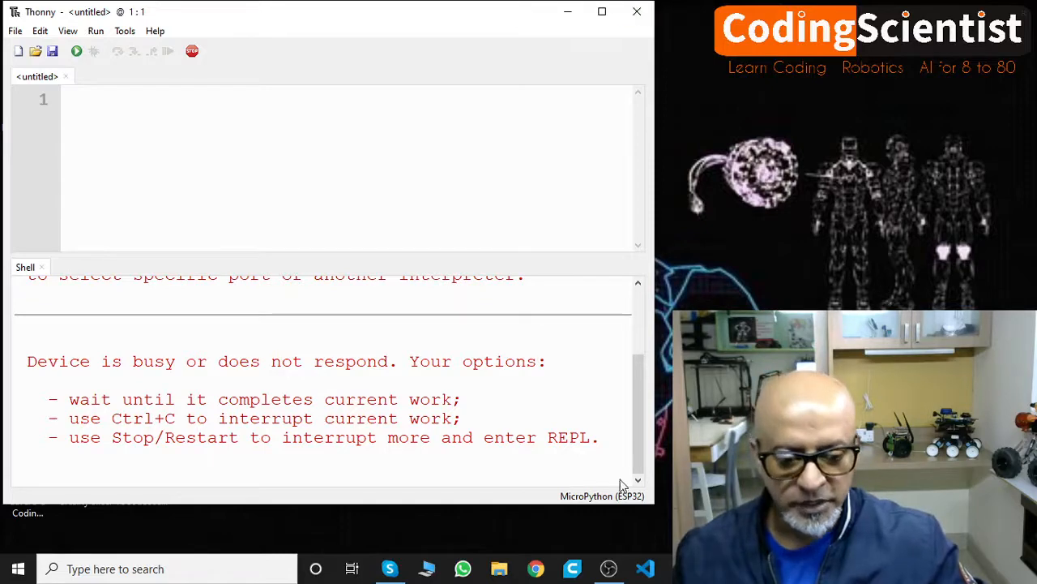
{"action": "left_click", "coordinate": [602, 495]}
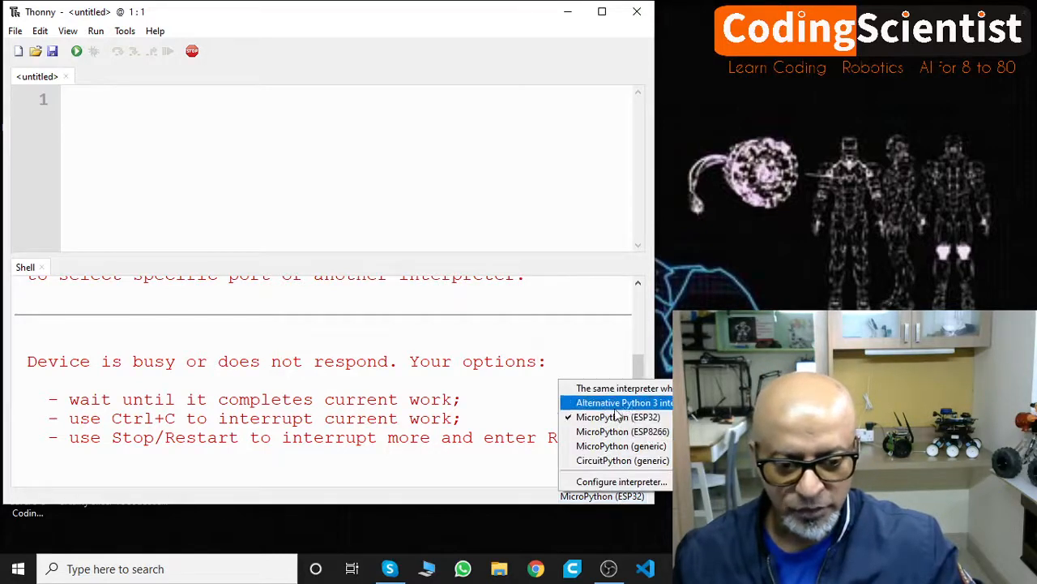
{"action": "left_click", "coordinate": [618, 416]}
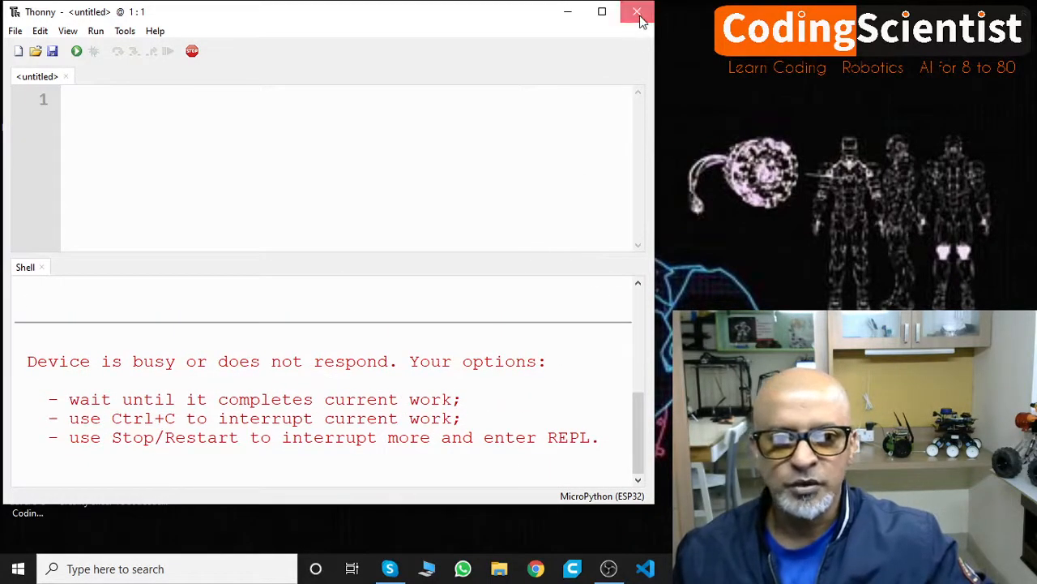
Restart Thonny until the ESP32 shows its MicroPython v1.15 prompt, then close Thonny.
{"action": "left_click", "coordinate": [637, 11]}
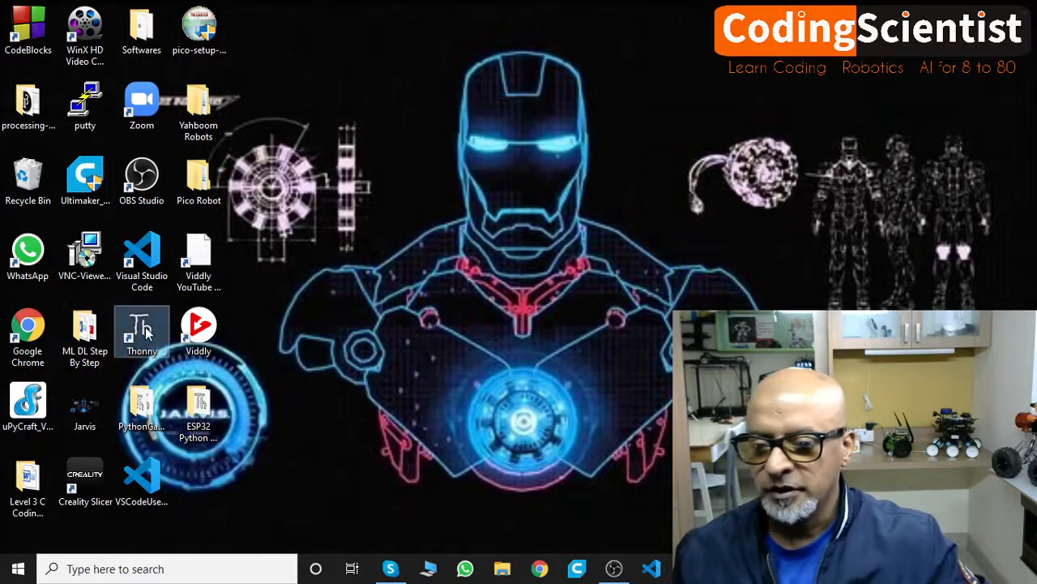
{"action": "double_click", "coordinate": [141, 330]}
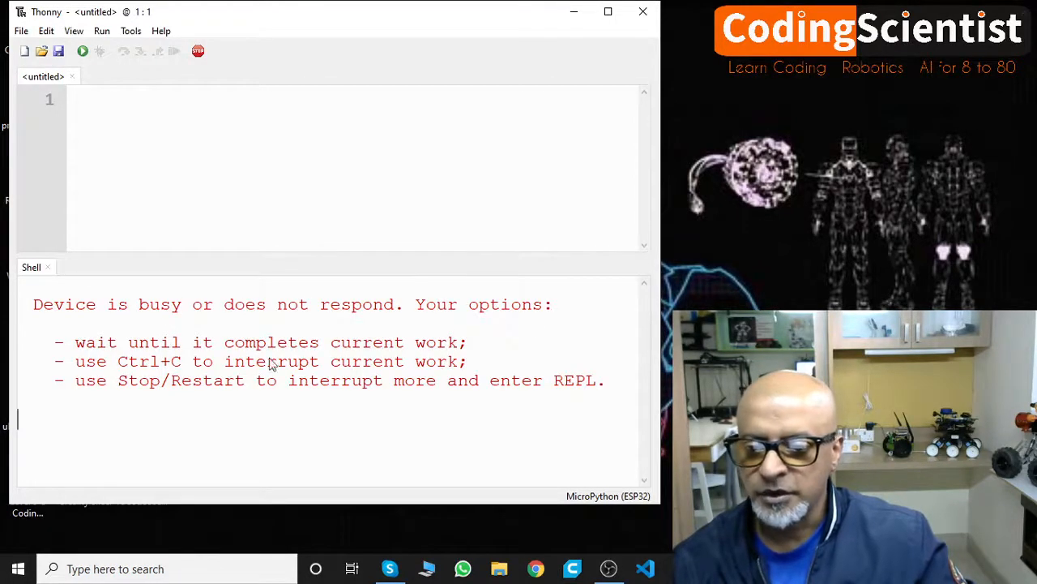
{"action": "mouse_move", "coordinate": [402, 353]}
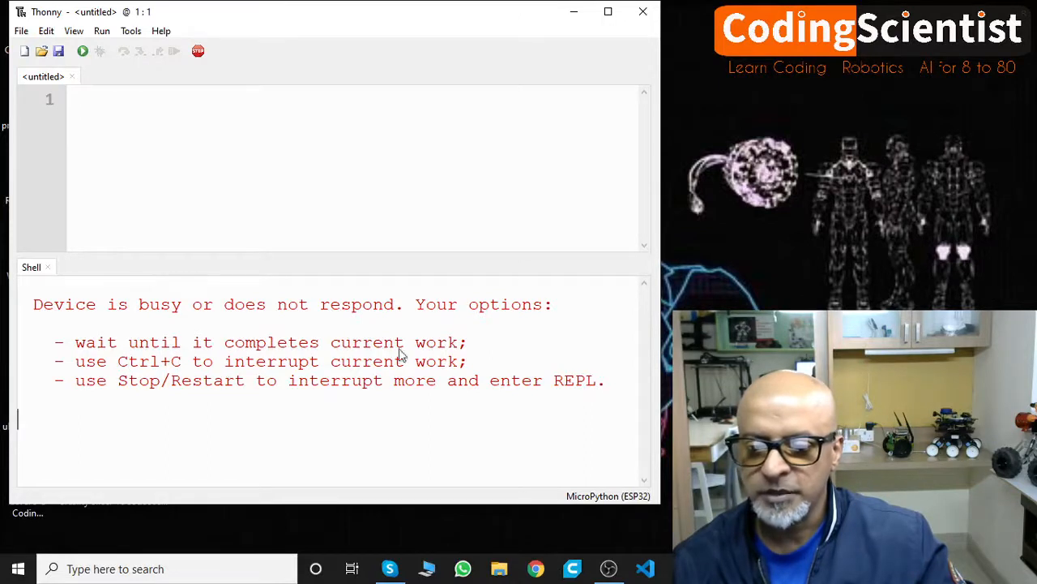
{"action": "mouse_move", "coordinate": [178, 385]}
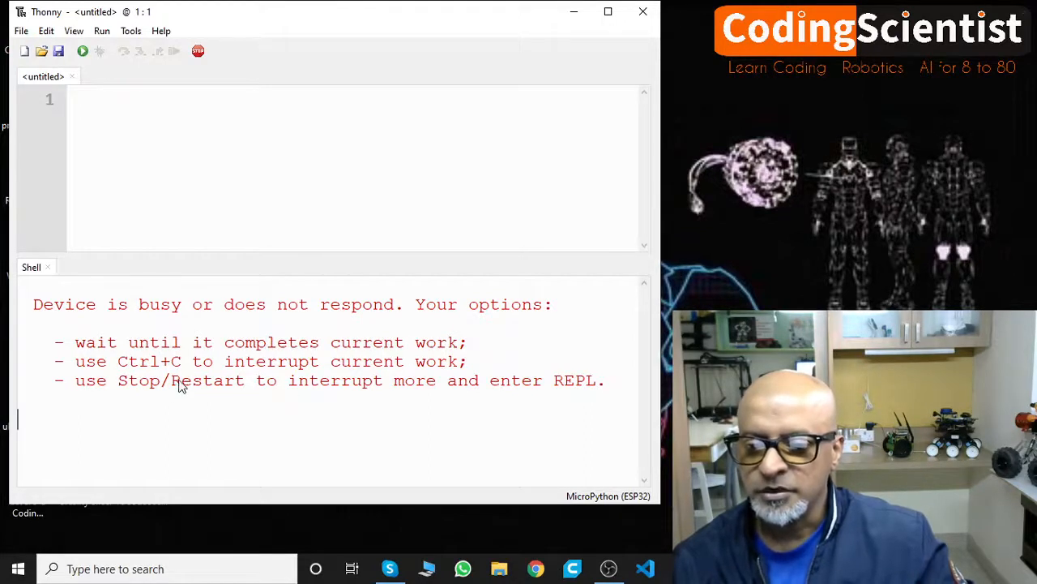
{"action": "mouse_move", "coordinate": [250, 424]}
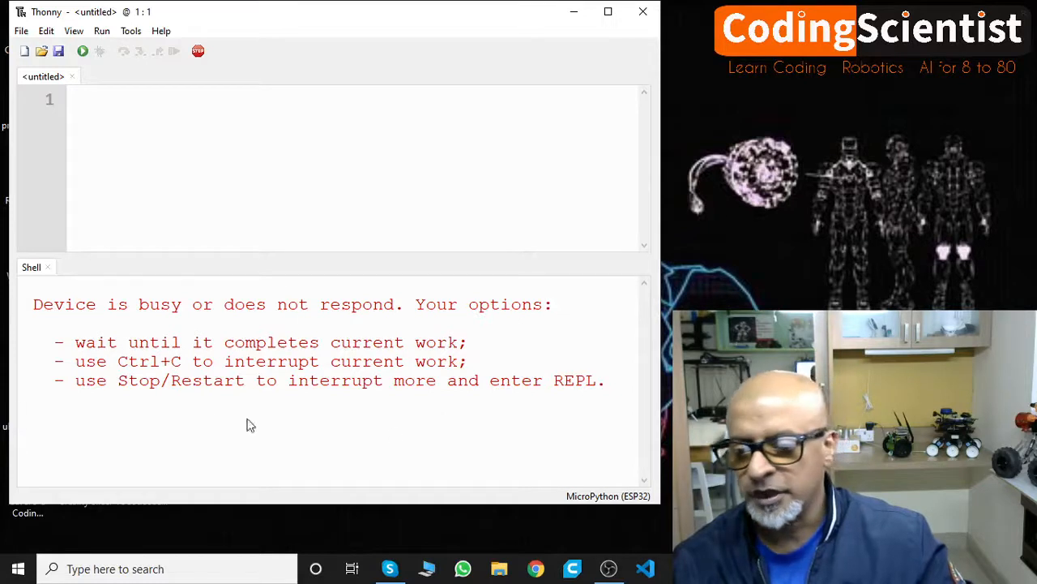
{"action": "mouse_move", "coordinate": [392, 395]}
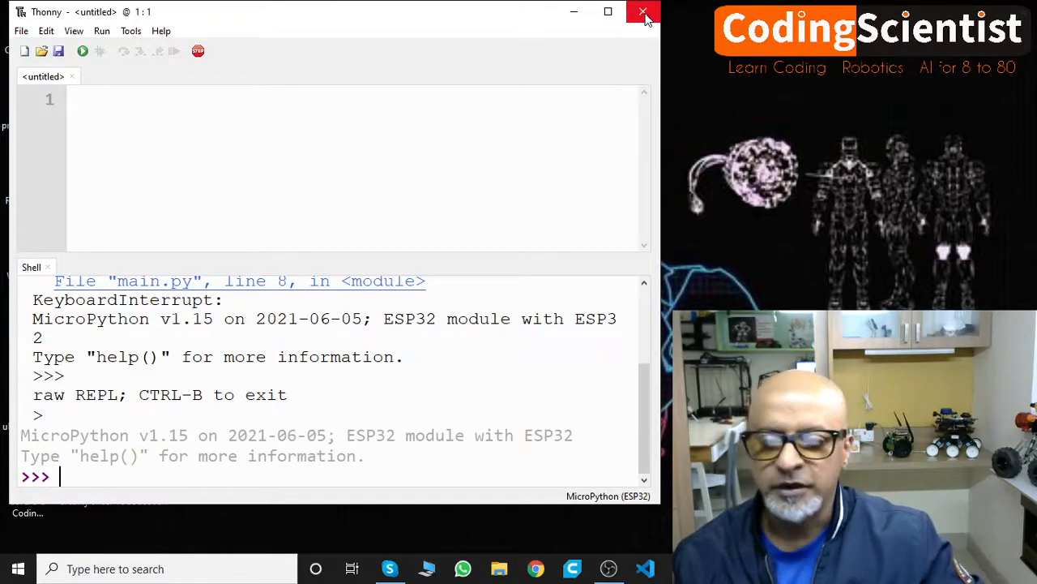
{"action": "left_click", "coordinate": [645, 12]}
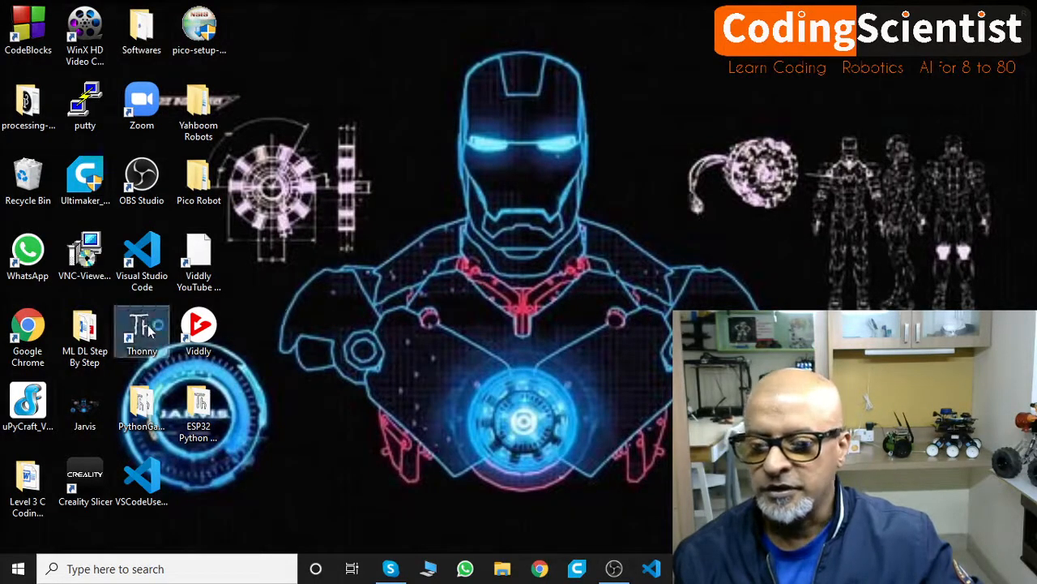
Reopen Thonny, reselect MicroPython (ESP32) for a fresh prompt, and begin typing print.
{"action": "double_click", "coordinate": [141, 330]}
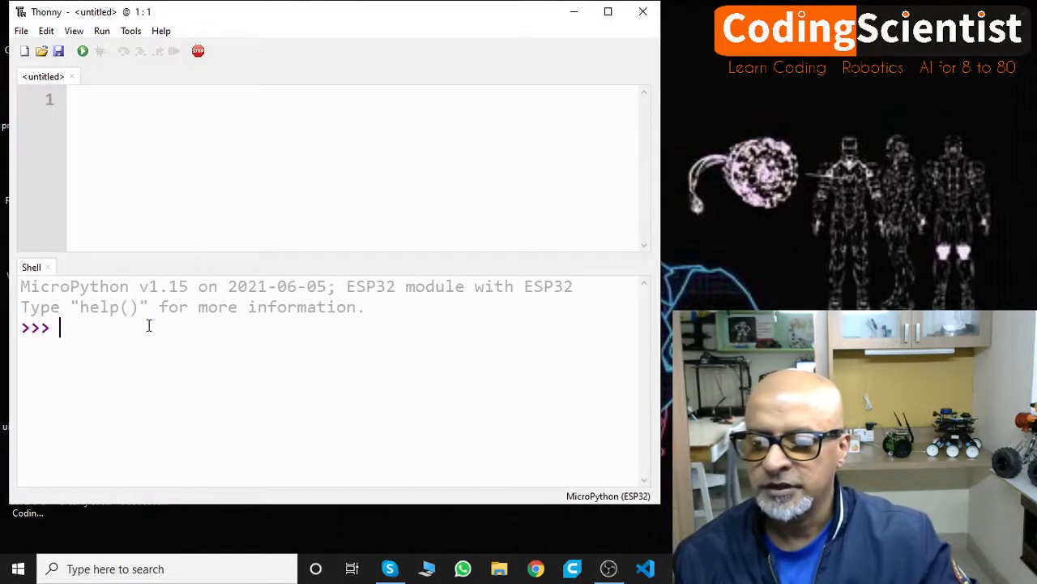
{"action": "mouse_move", "coordinate": [45, 367]}
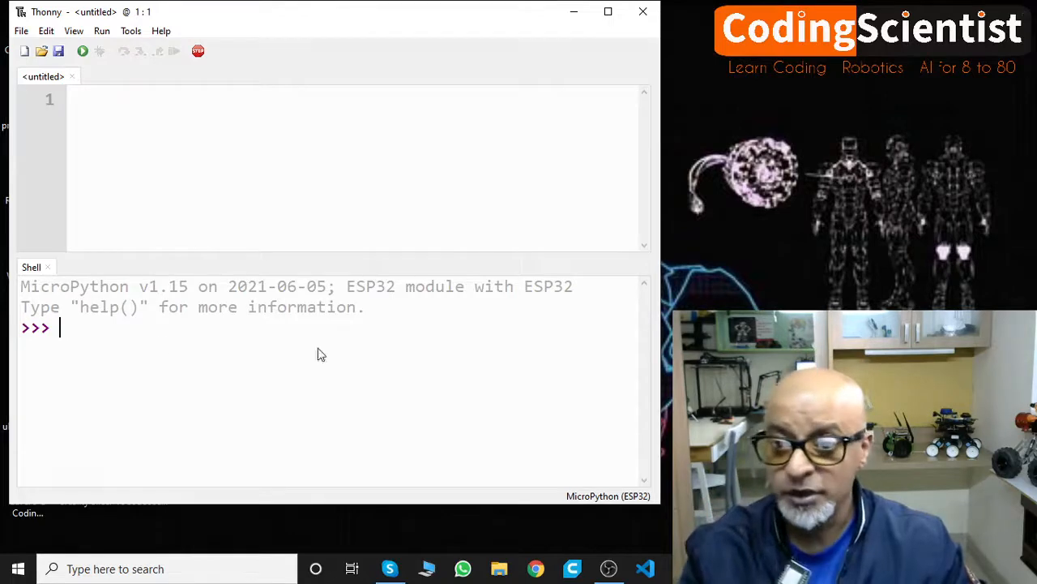
{"action": "mouse_move", "coordinate": [13, 372]}
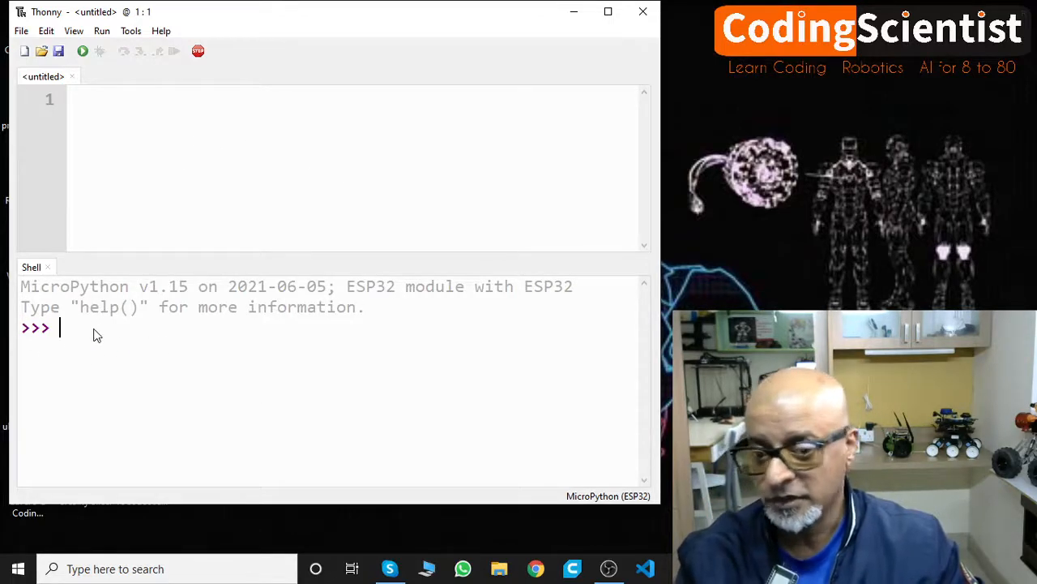
{"action": "mouse_move", "coordinate": [109, 298]}
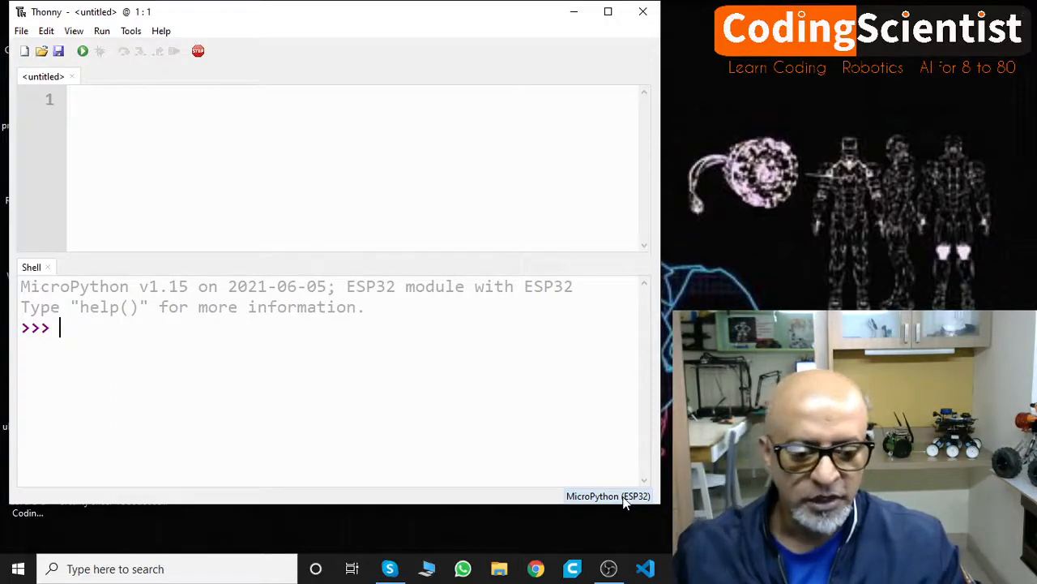
{"action": "left_click", "coordinate": [608, 495]}
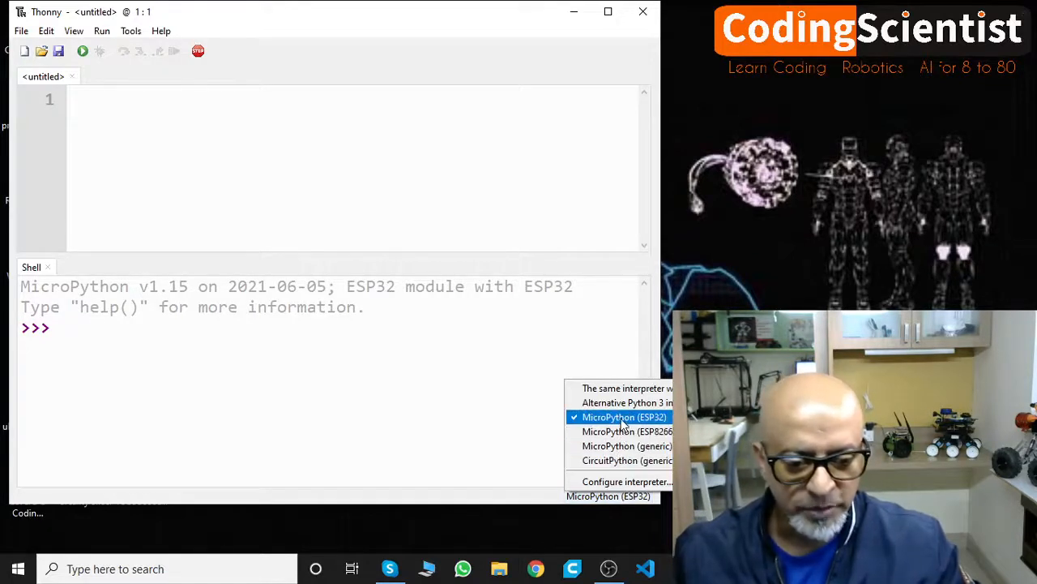
{"action": "left_click", "coordinate": [624, 417]}
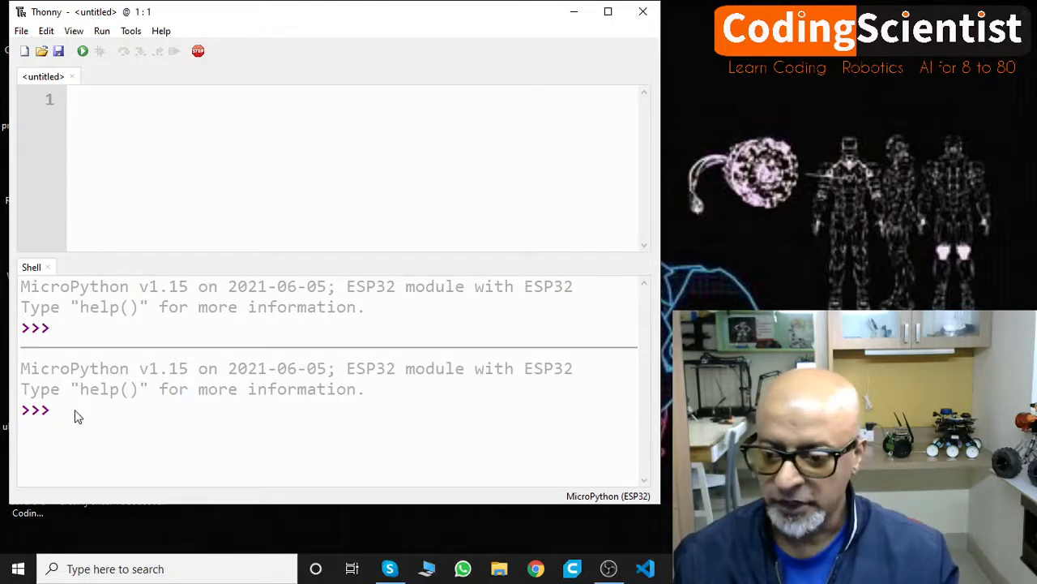
{"action": "type", "text": "print"}
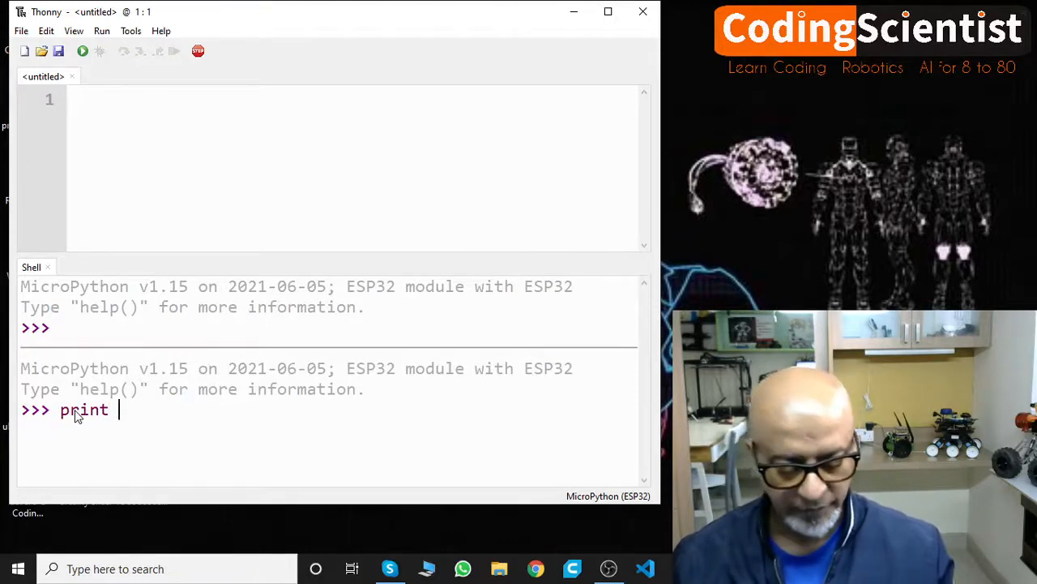
Complete print("Hello CodingScientist") in the shell and run it, displaying Hello CodingScientist.
{"action": "type", "text": "("}
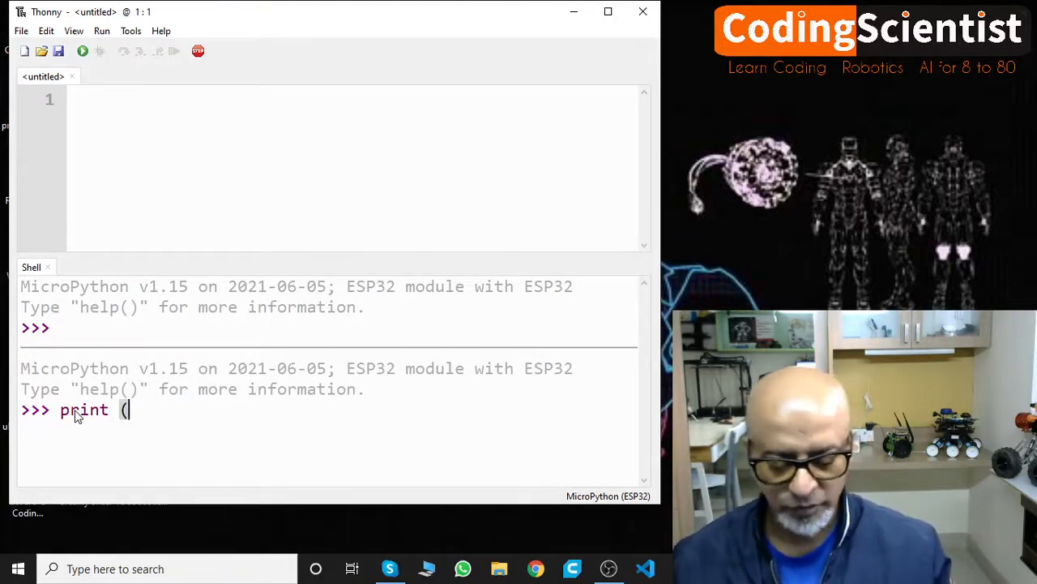
{"action": "type", "text": "\"Hel"}
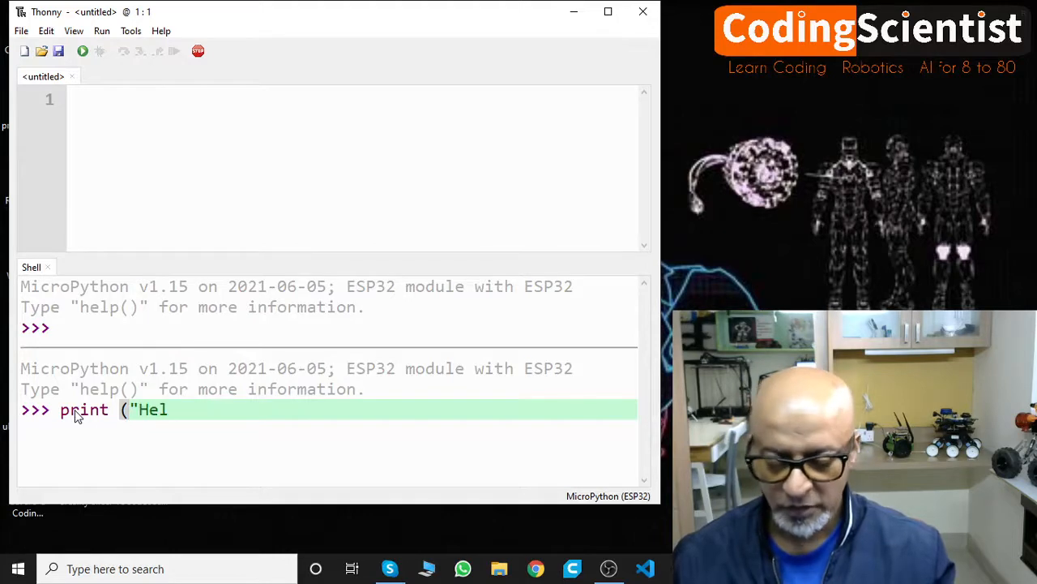
{"action": "type", "text": "lo CodingScient"}
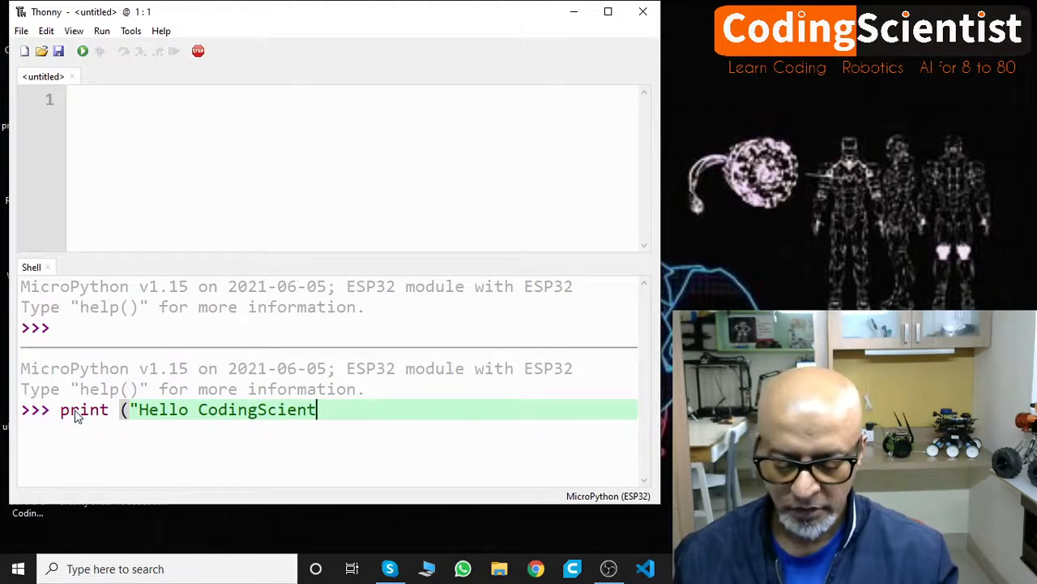
{"action": "type", "text": "ist\""}
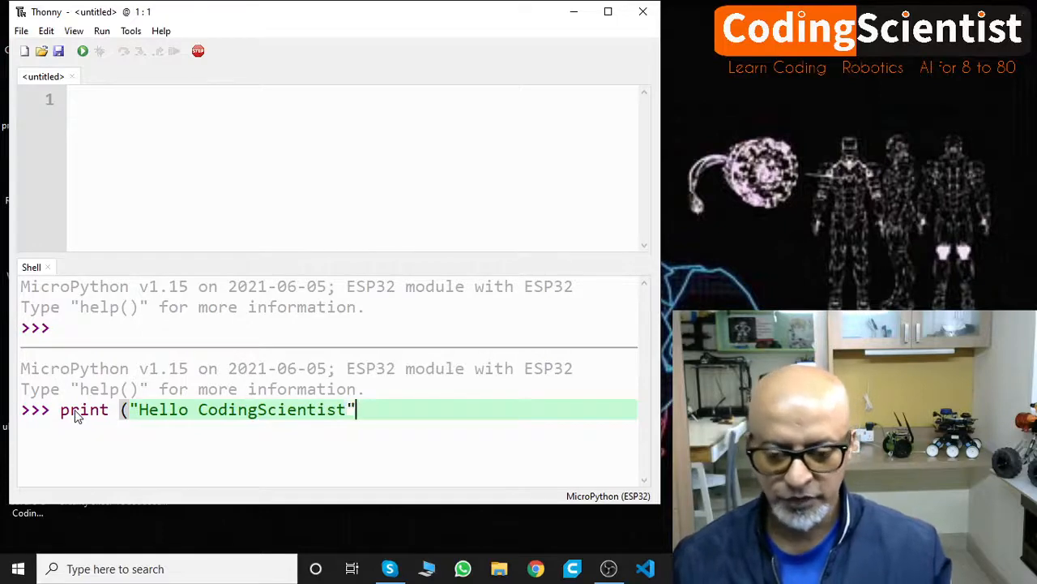
{"action": "type", "text": ")"}
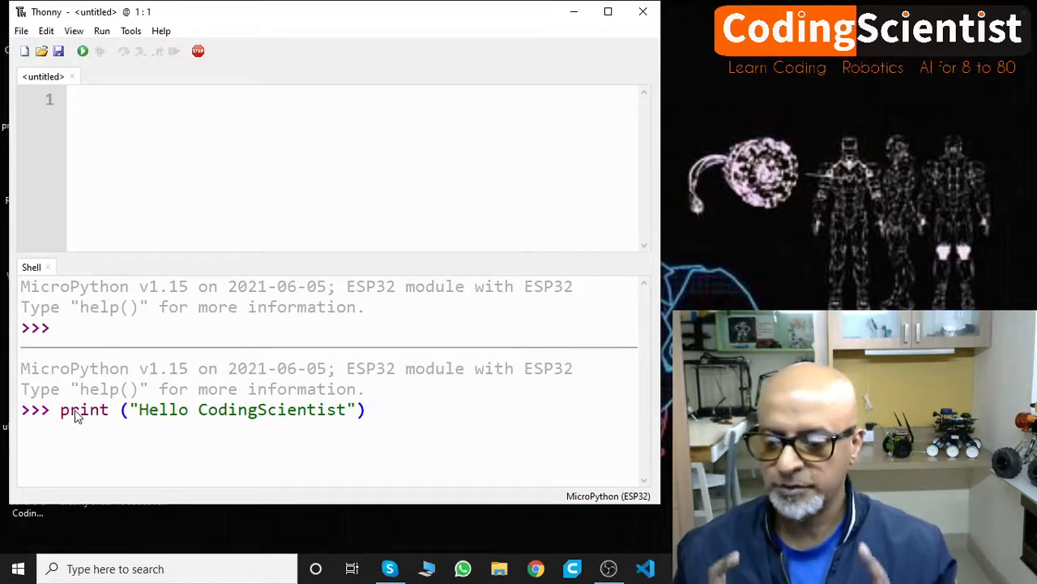
{"action": "key", "text": "Return"}
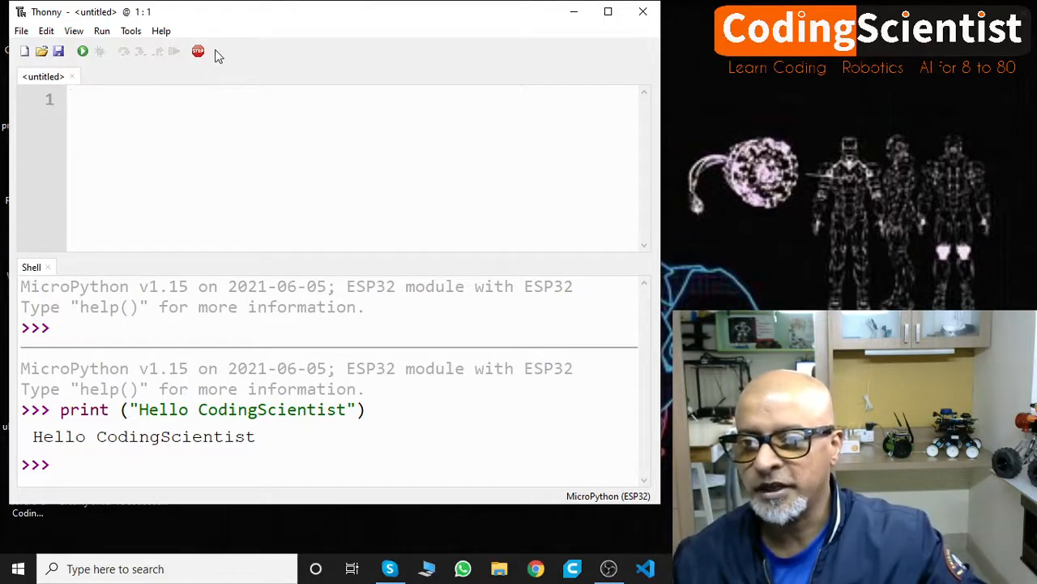
{"action": "mouse_move", "coordinate": [82, 51]}
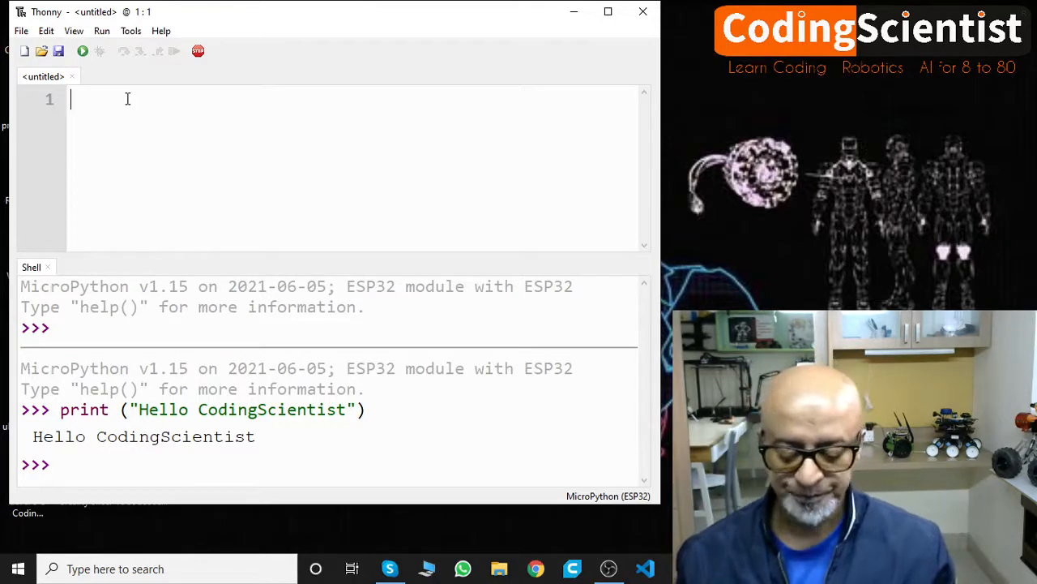
Type the imports 'from machine import pin' and 'from time import sleep' in the editor.
{"action": "type", "text": "from"}
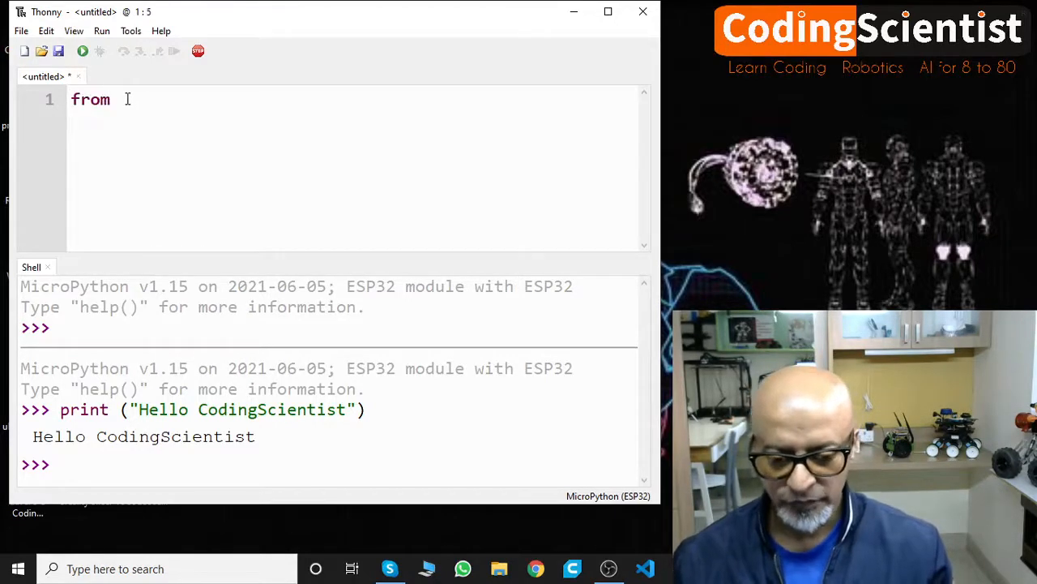
{"action": "type", "text": "machine"}
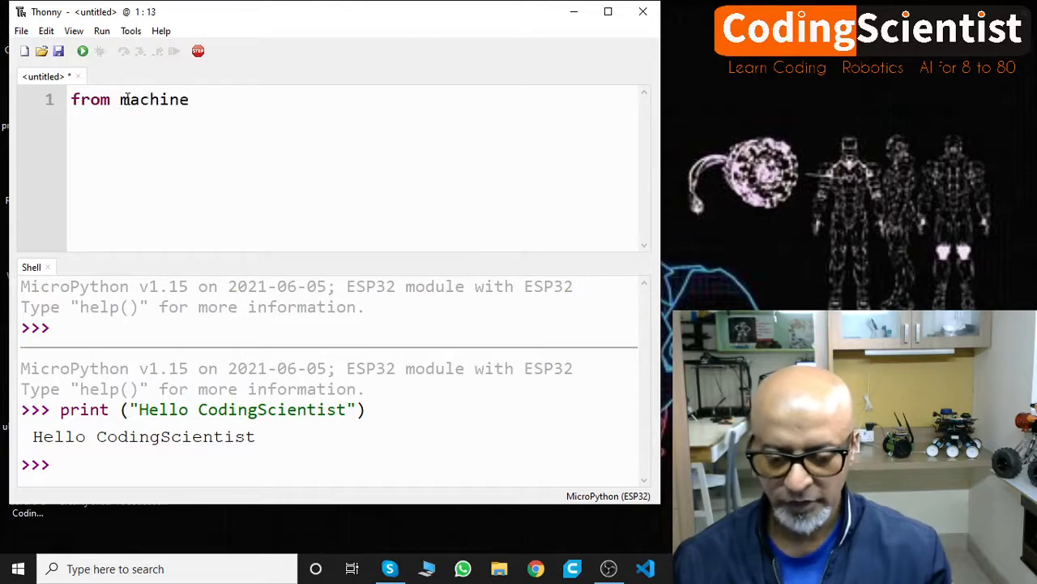
{"action": "type", "text": "import p"}
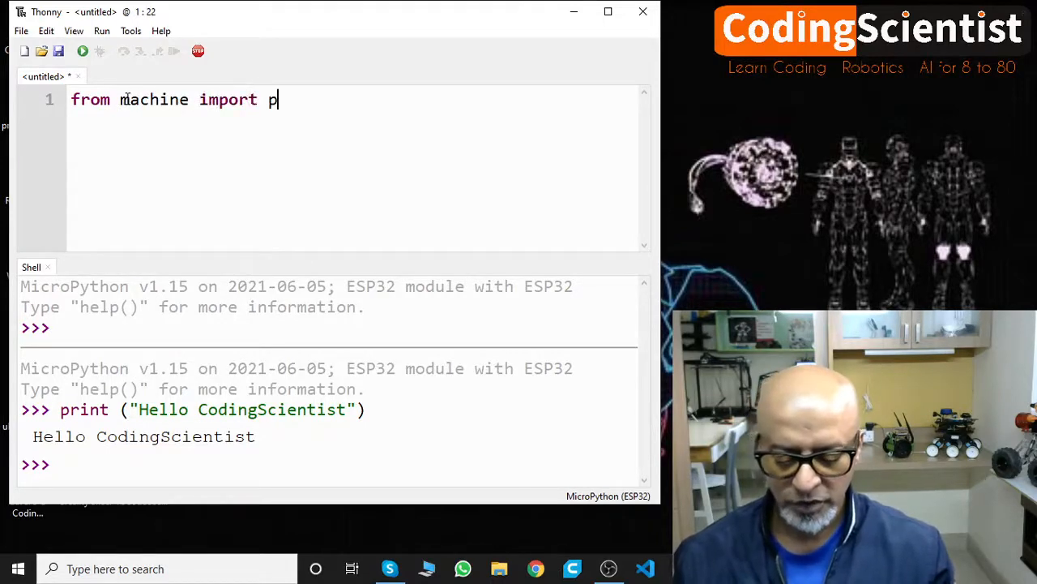
{"action": "type", "text": "in"}
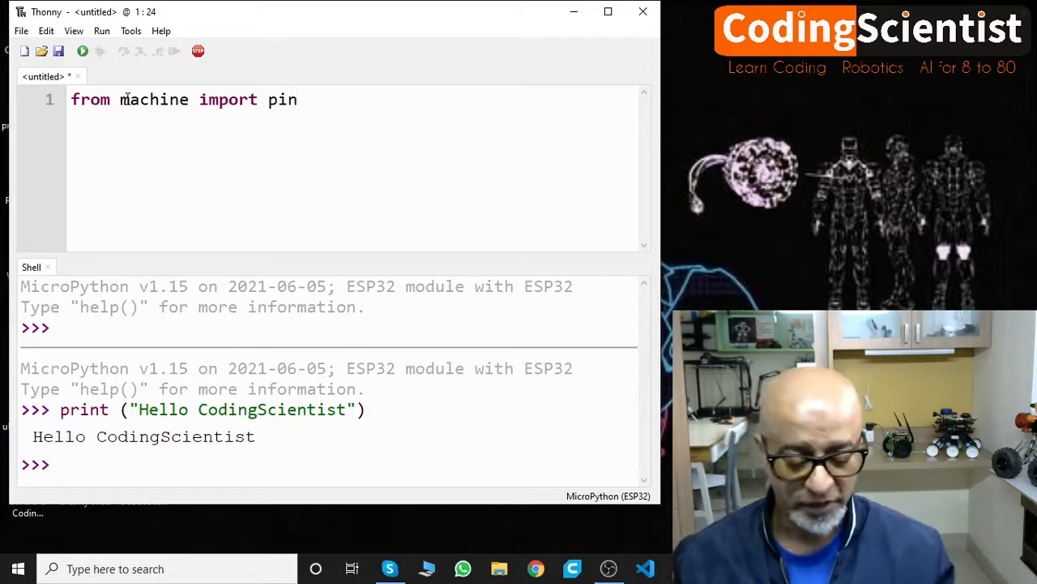
{"action": "type", "text": "from t"}
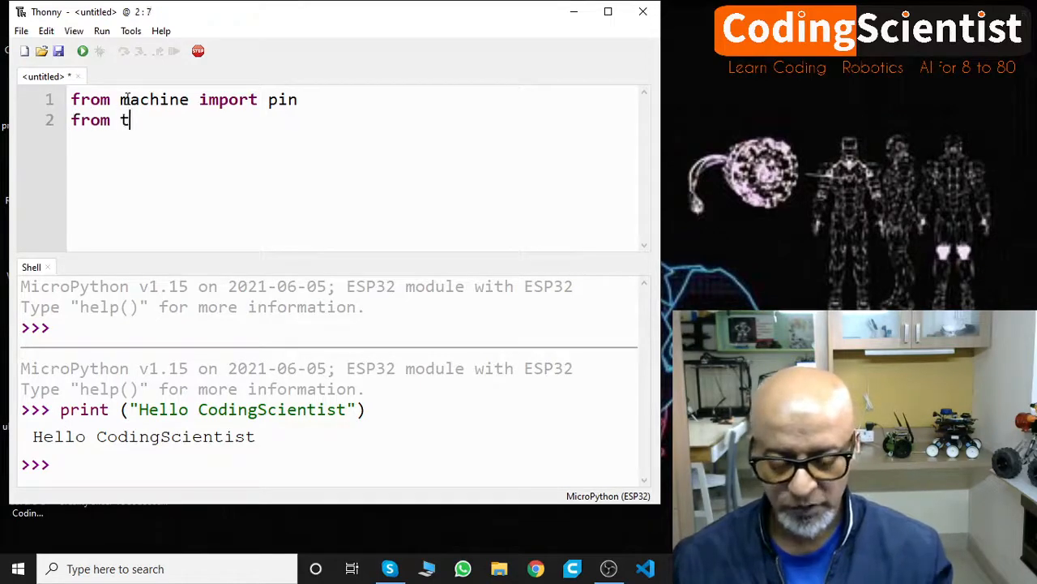
{"action": "type", "text": "ime import"}
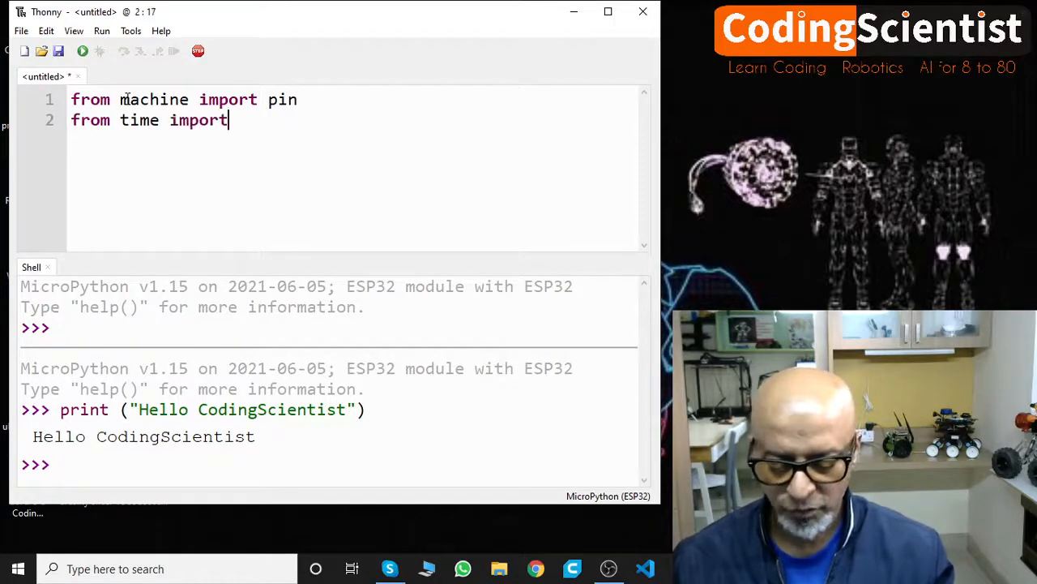
{"action": "type", "text": "sleep"}
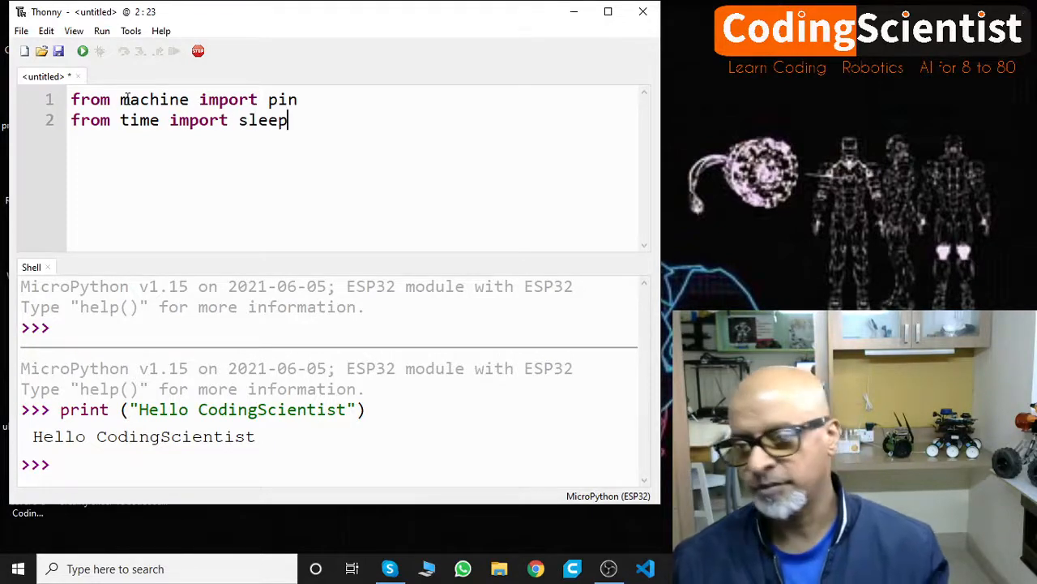
{"action": "key", "text": "Return"}
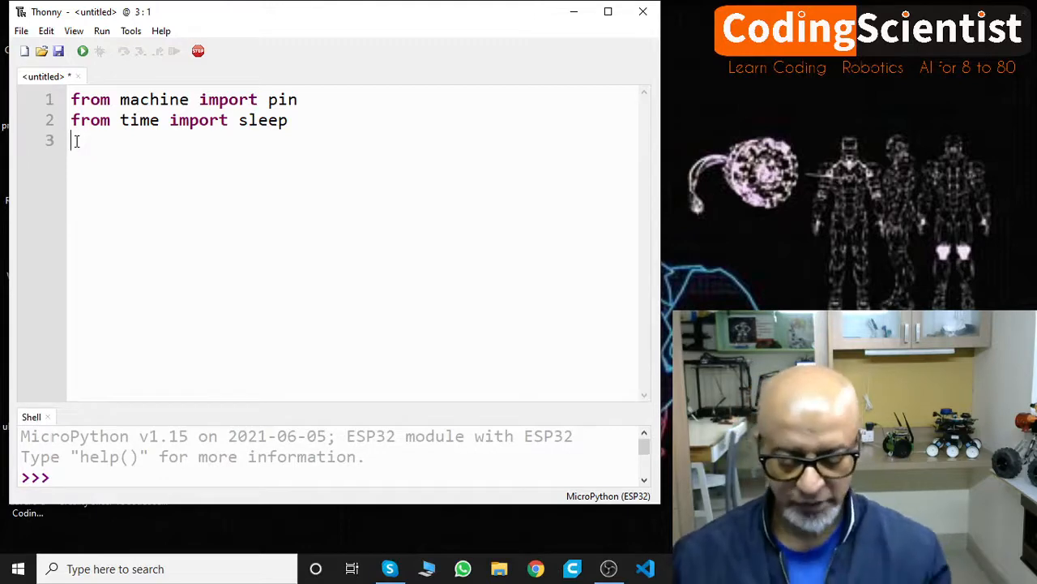
Add led = Pin(2, Pin.OUT) on line 3, followed by a blank line.
{"action": "type", "text": "led"}
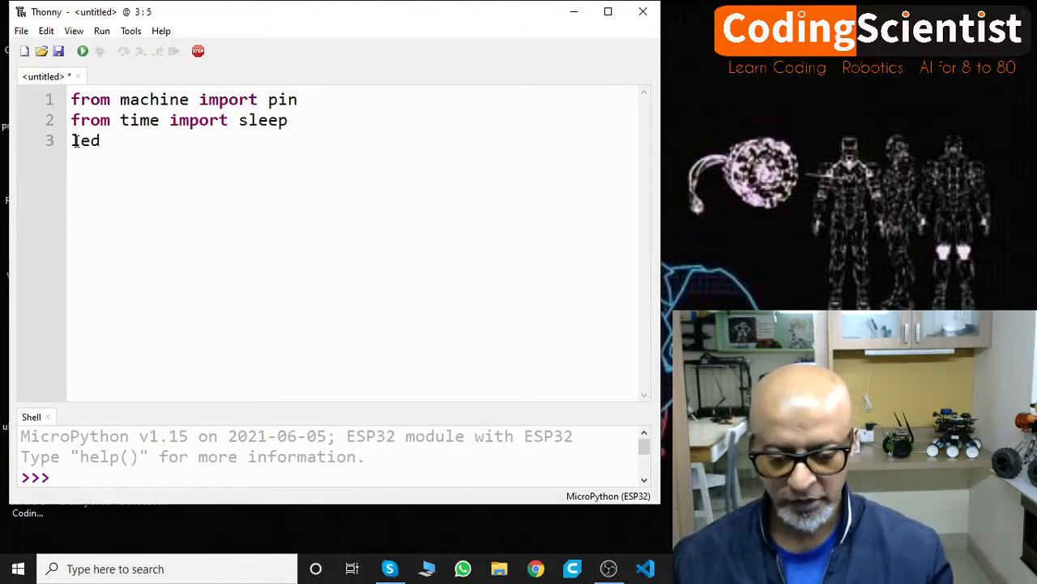
{"action": "type", "text": "= Pin"}
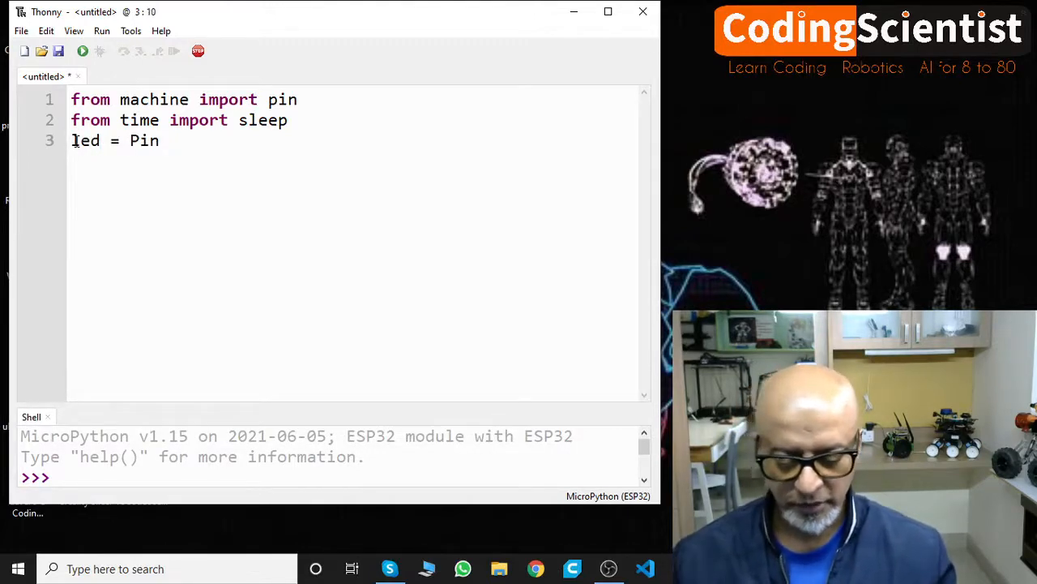
{"action": "type", "text": "("}
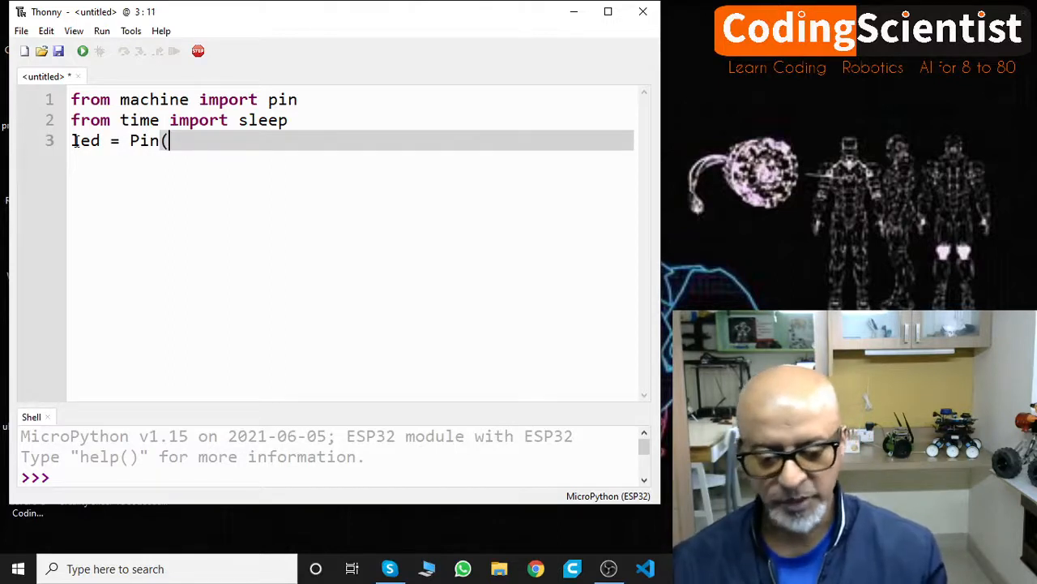
{"action": "type", "text": "2,"}
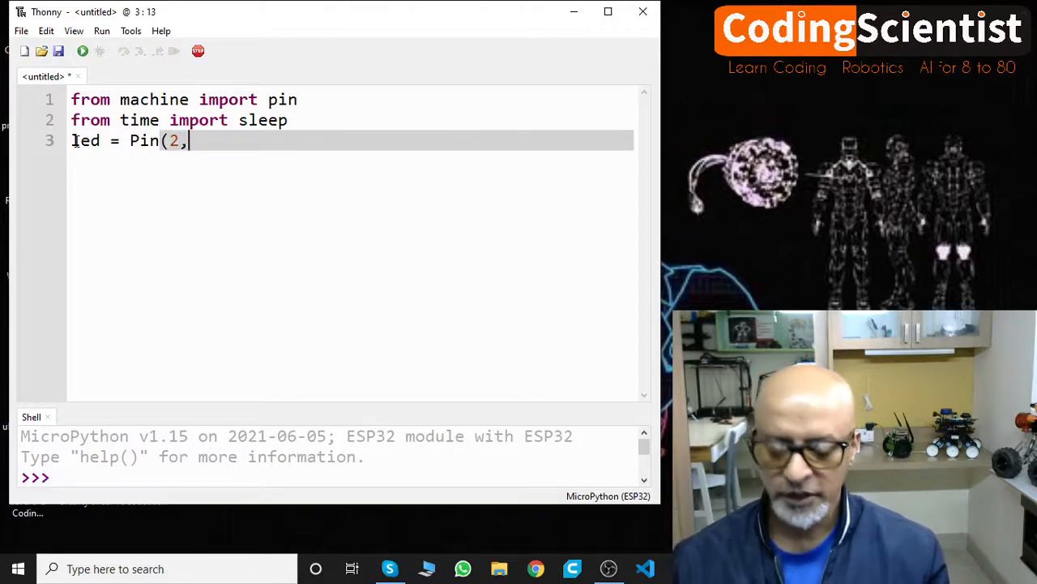
{"action": "type", "text": "Pin"}
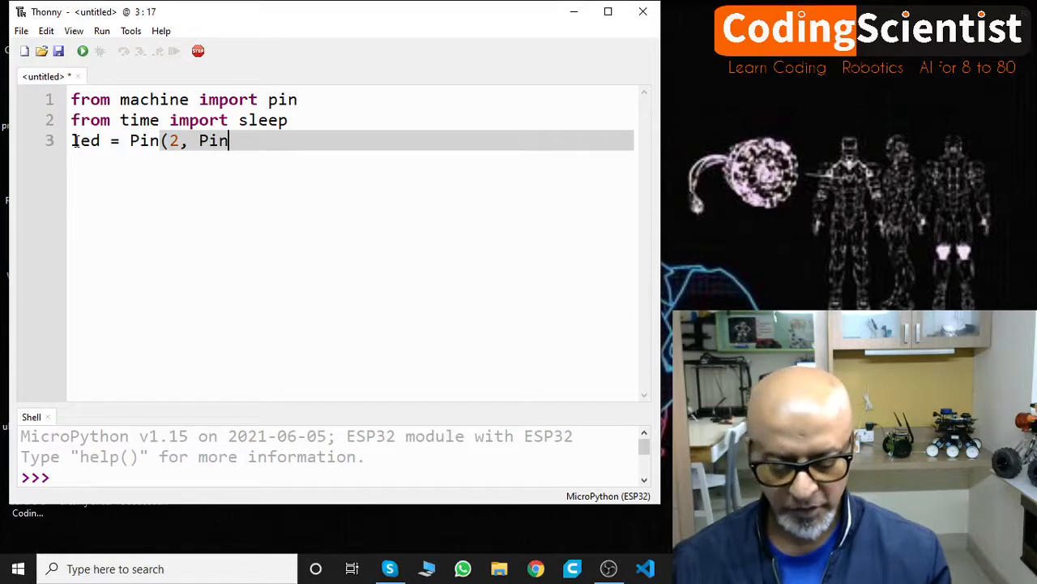
{"action": "type", "text": ".OUT"}
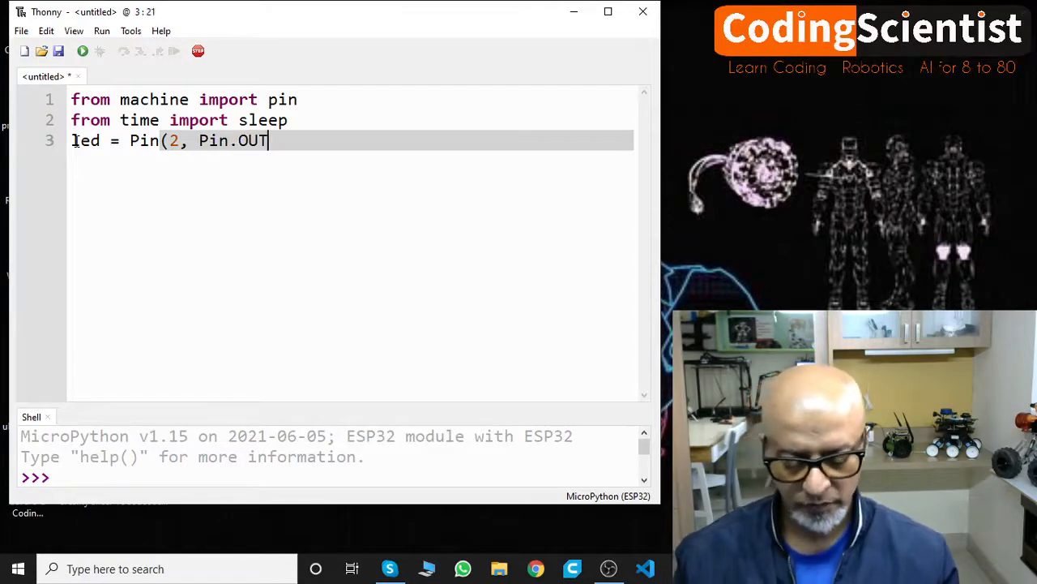
{"action": "type", "text": ")"}
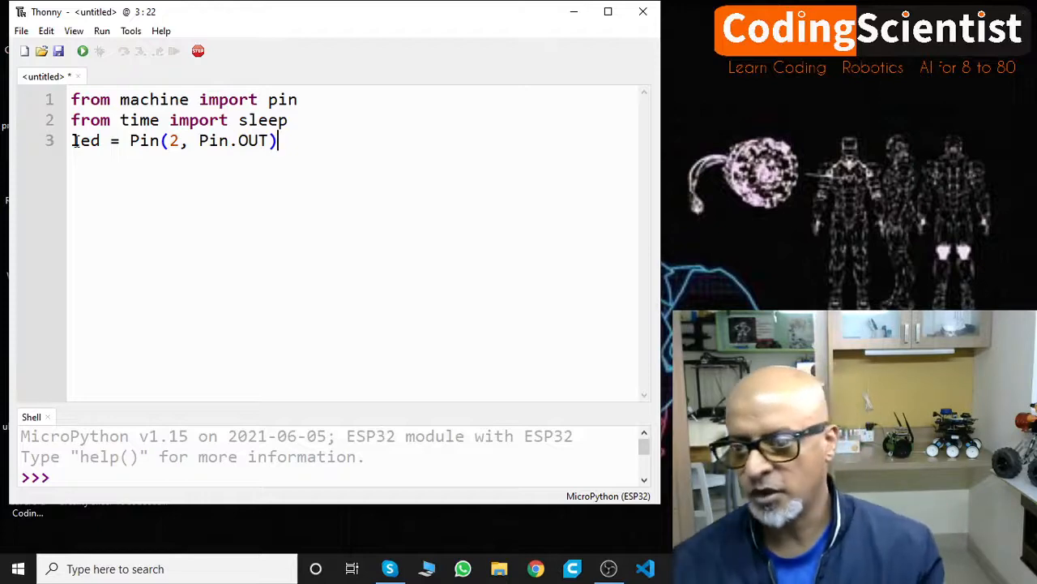
{"action": "key", "text": "Return"}
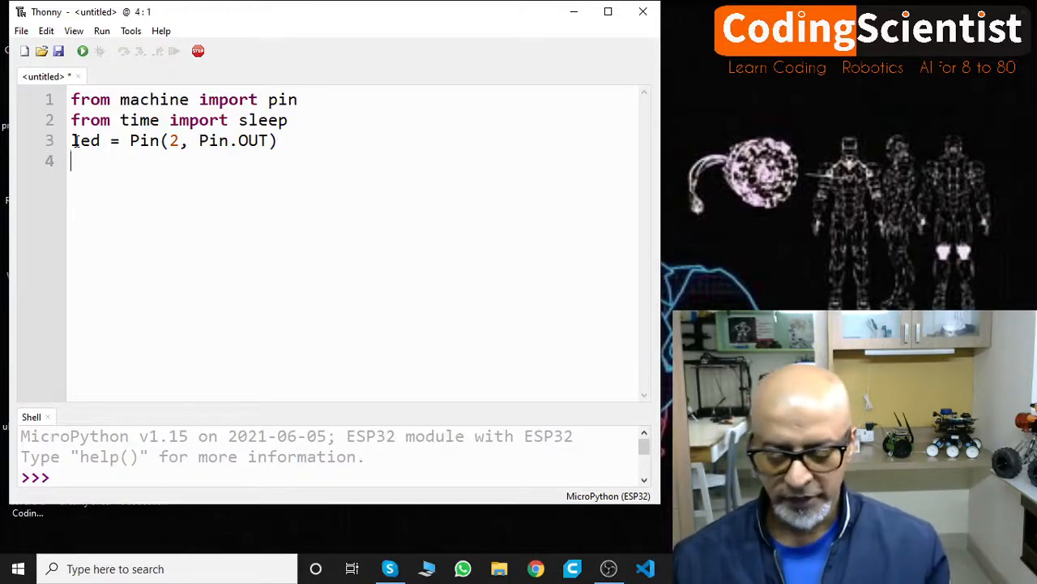
{"action": "key", "text": "Return"}
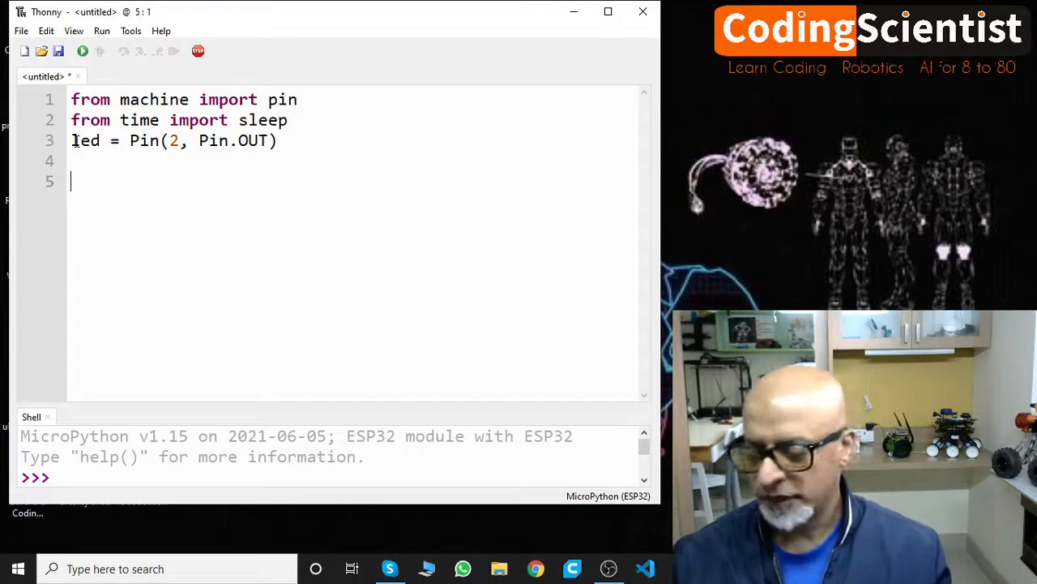
Write the 'while True:' loop header, retyping it after a capitalization mistake.
{"action": "type", "text": "WHILE"}
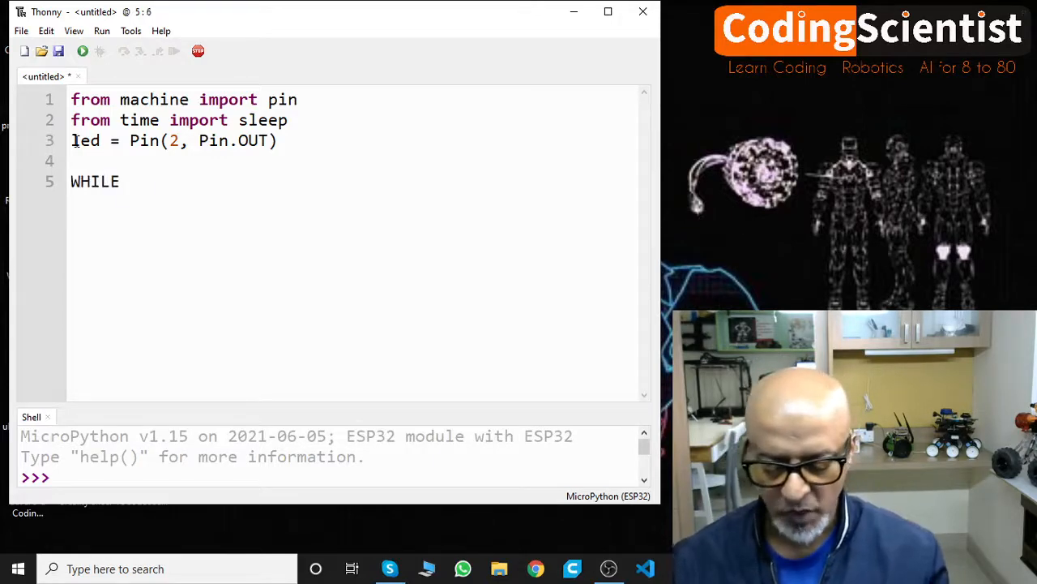
{"action": "type", "text": "tRUE"}
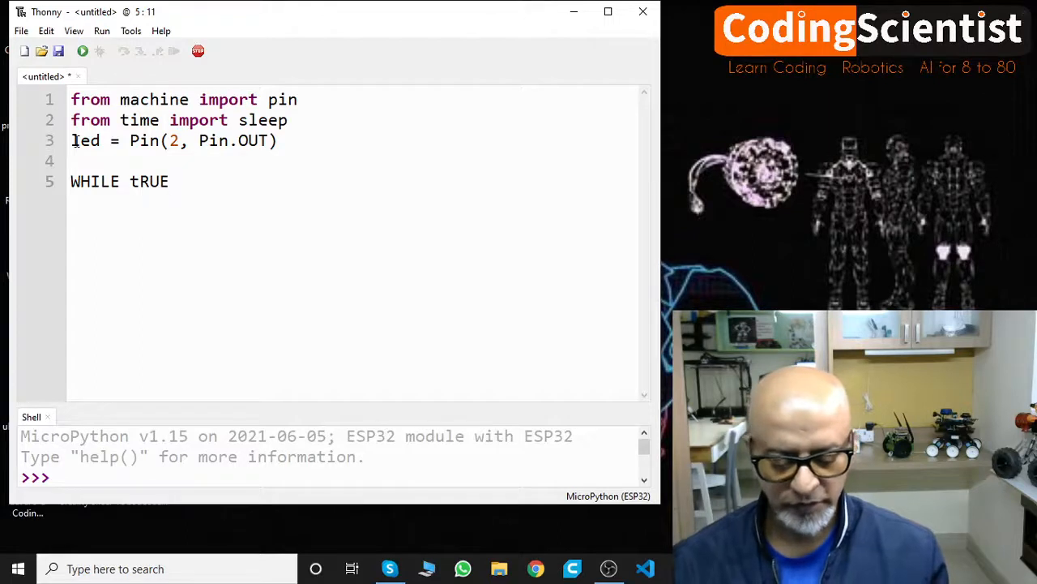
{"action": "type", "text": ":"}
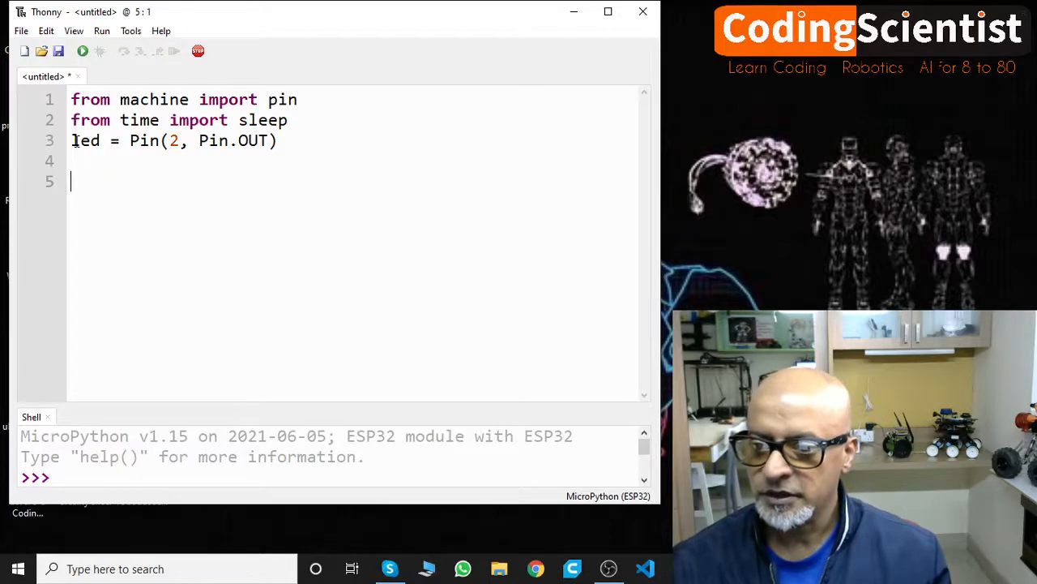
{"action": "type", "text": "while"}
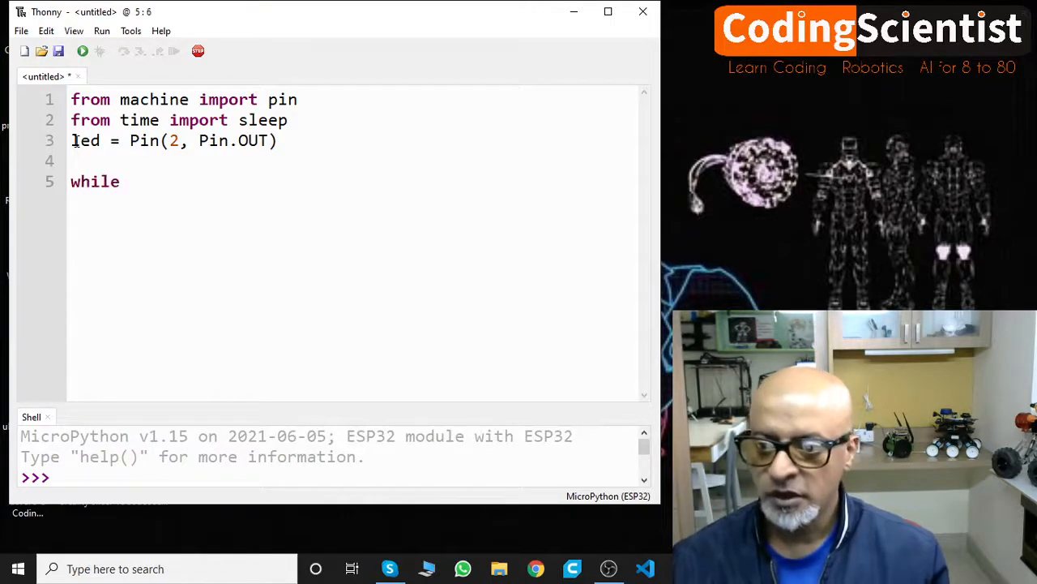
{"action": "type", "text": "T"}
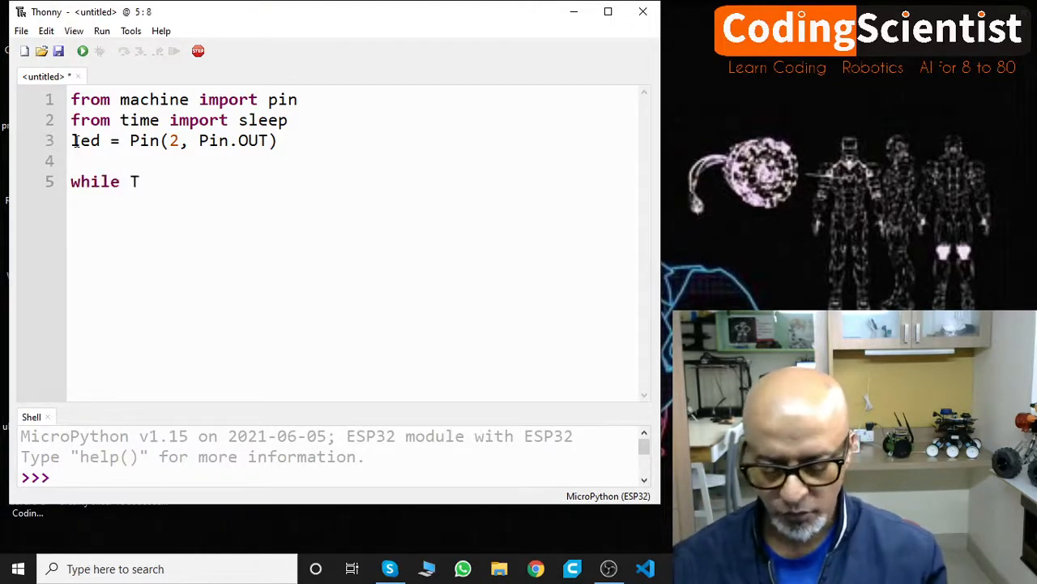
{"action": "type", "text": "rue"}
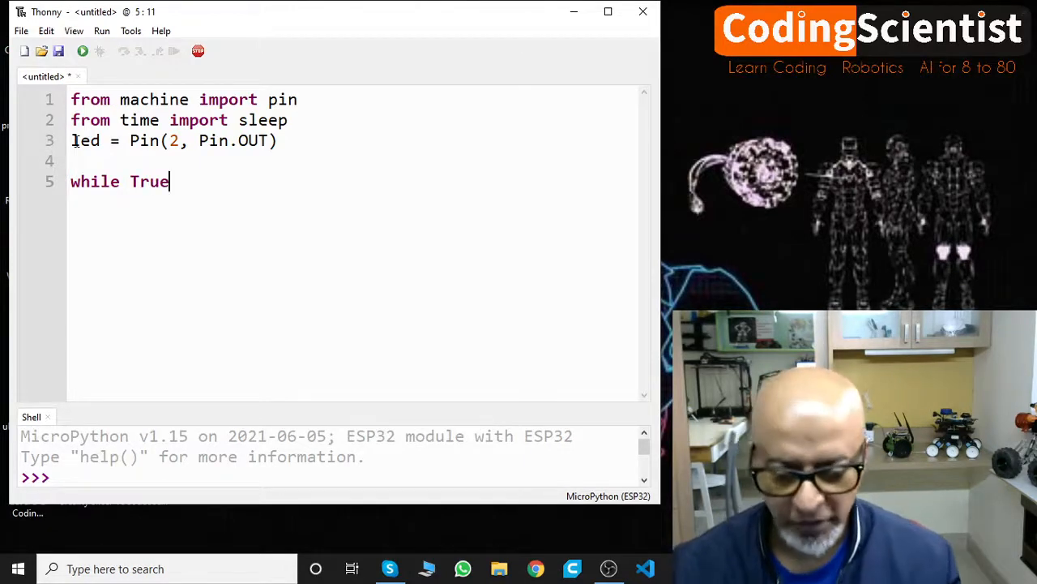
{"action": "type", "text": ":"}
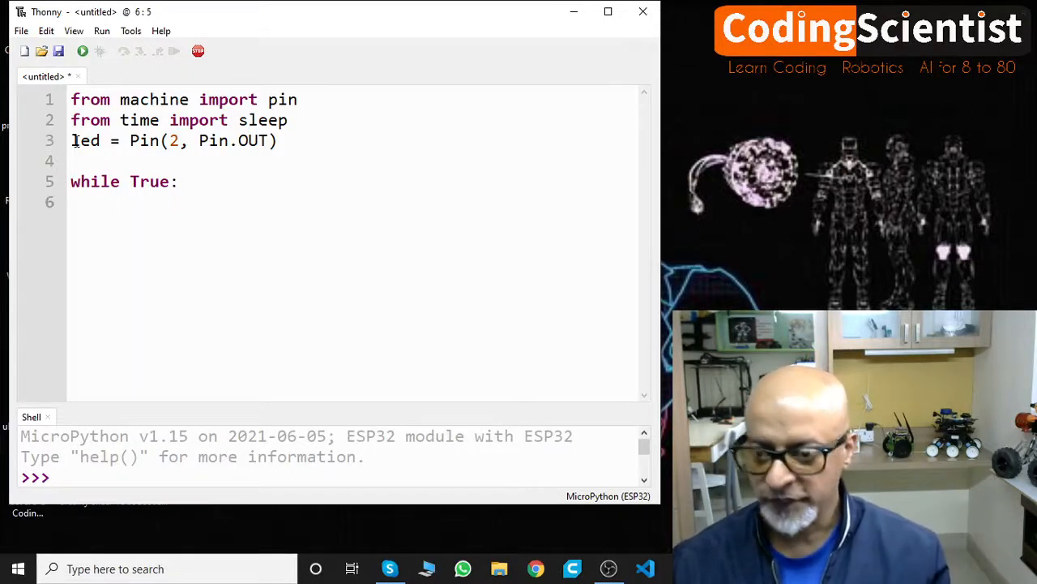
Fill the loop body with led.value(not led.value()) and sleep(0.5).
{"action": "type", "text": "led"}
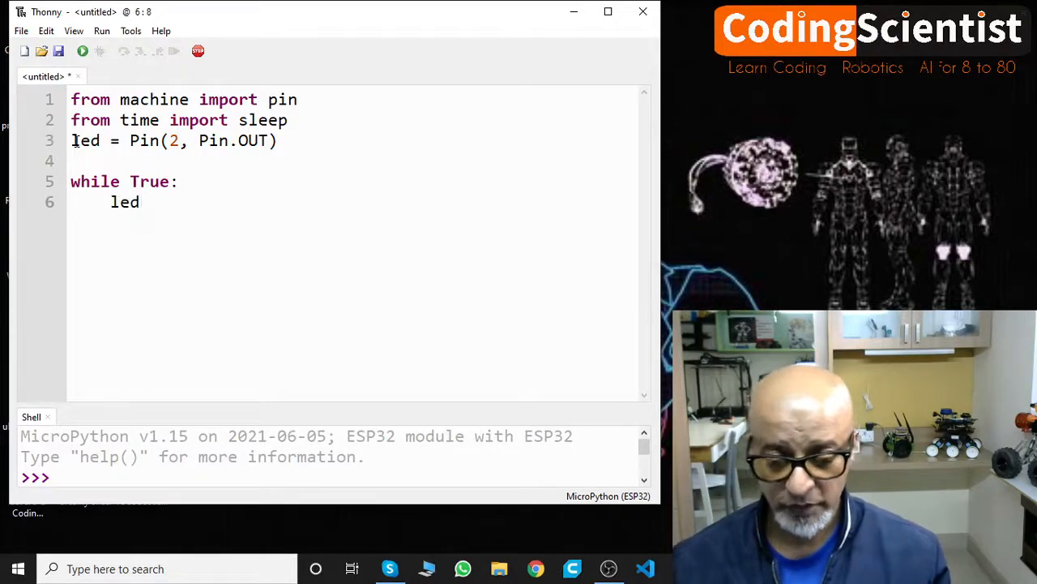
{"action": "type", "text": ".value"}
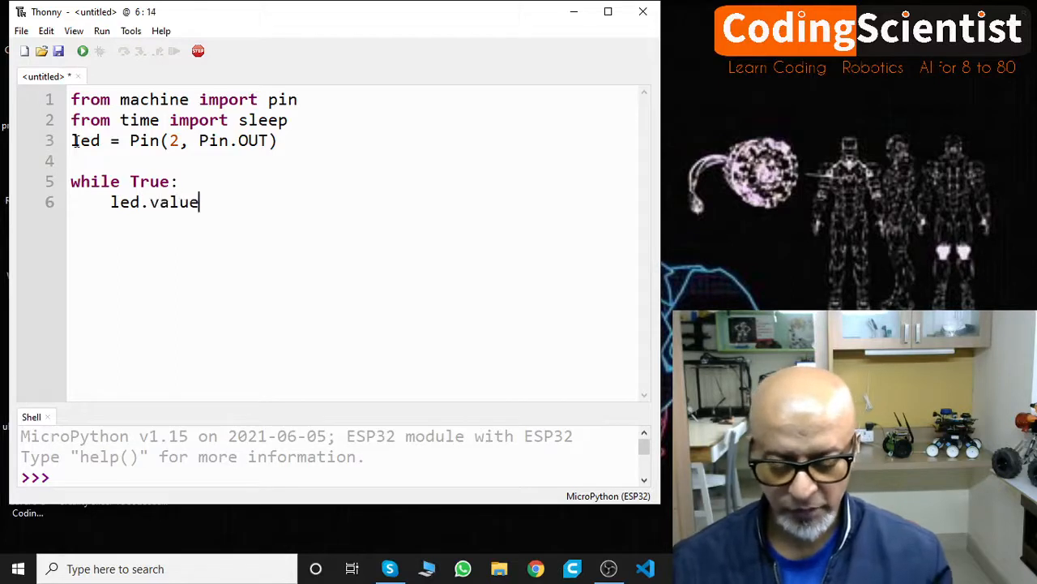
{"action": "type", "text": "(no"}
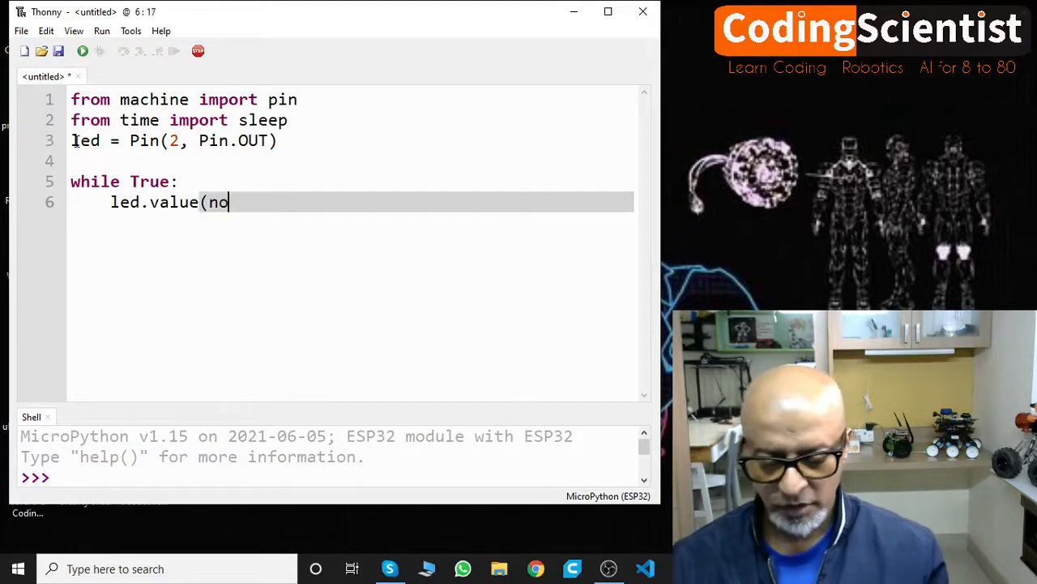
{"action": "type", "text": "t led.va"}
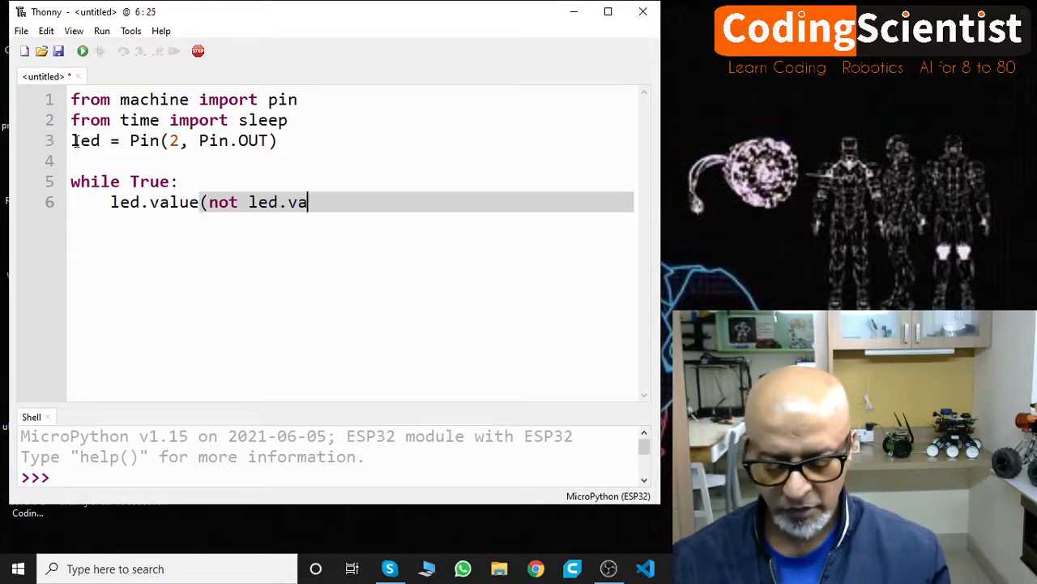
{"action": "type", "text": "lue"}
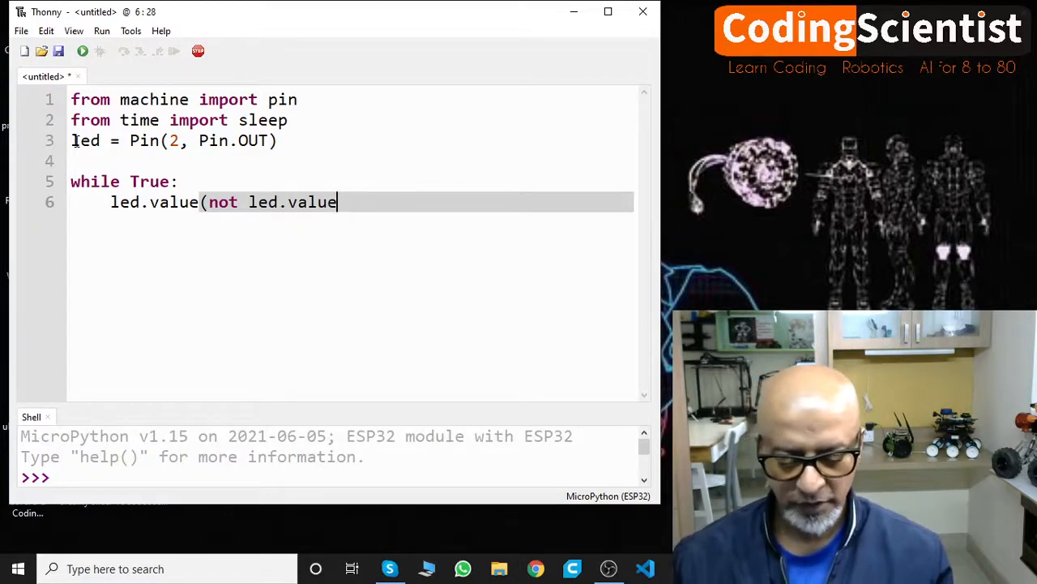
{"action": "type", "text": "())"}
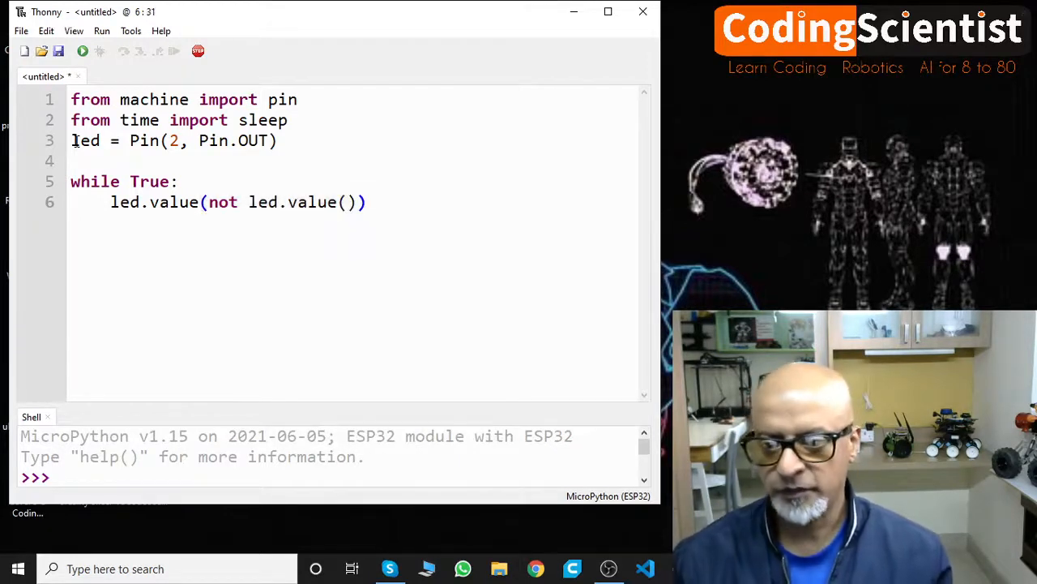
{"action": "key", "text": "Return"}
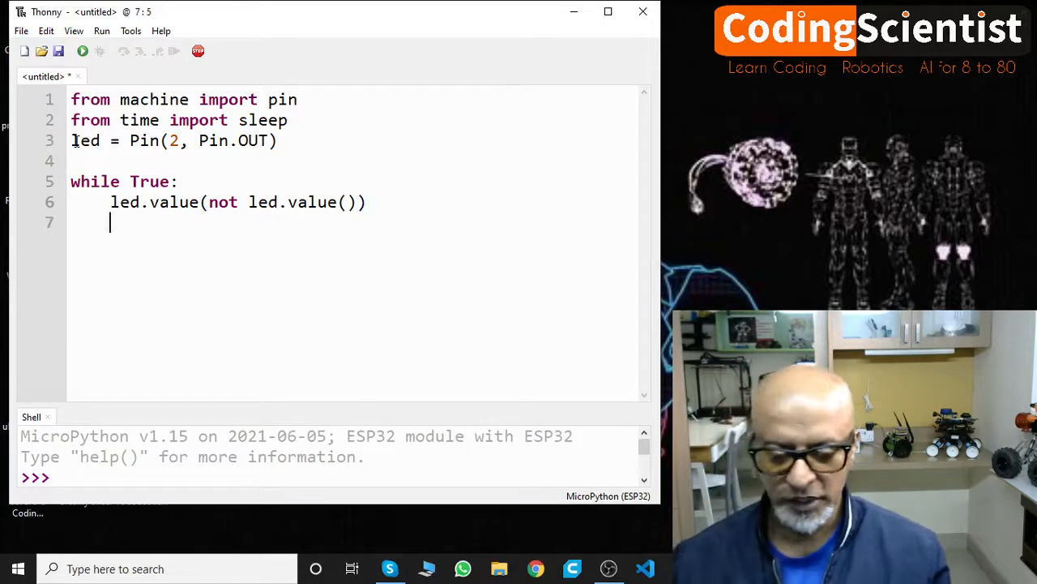
{"action": "type", "text": "sleep("}
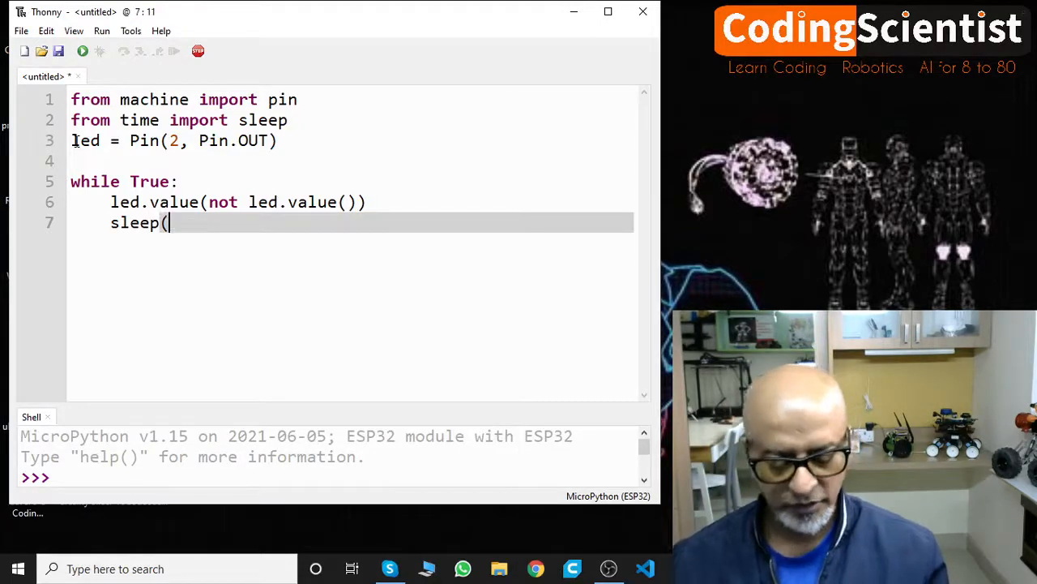
{"action": "type", "text": "0.5"}
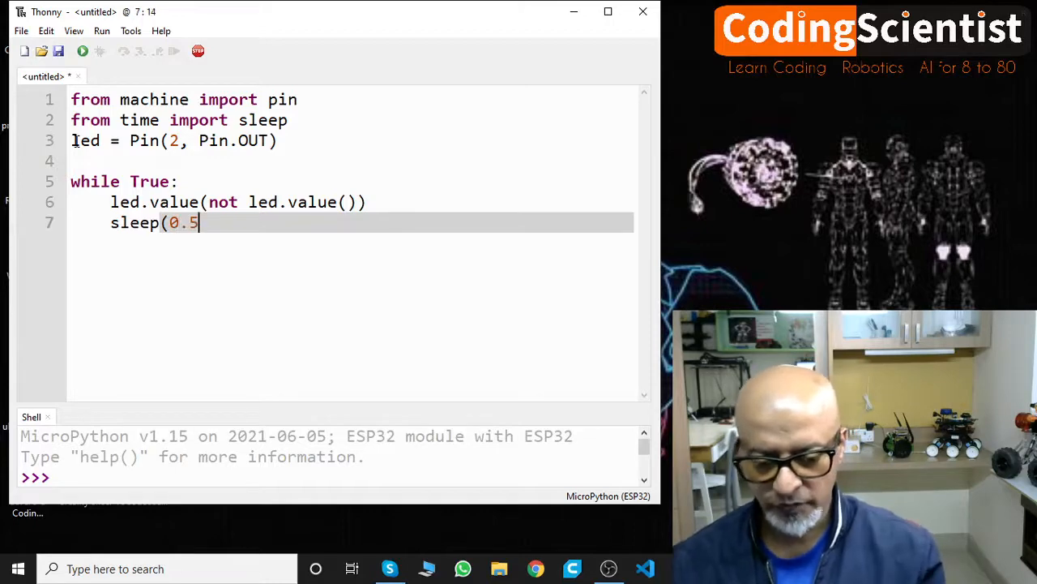
{"action": "type", "text": ")"}
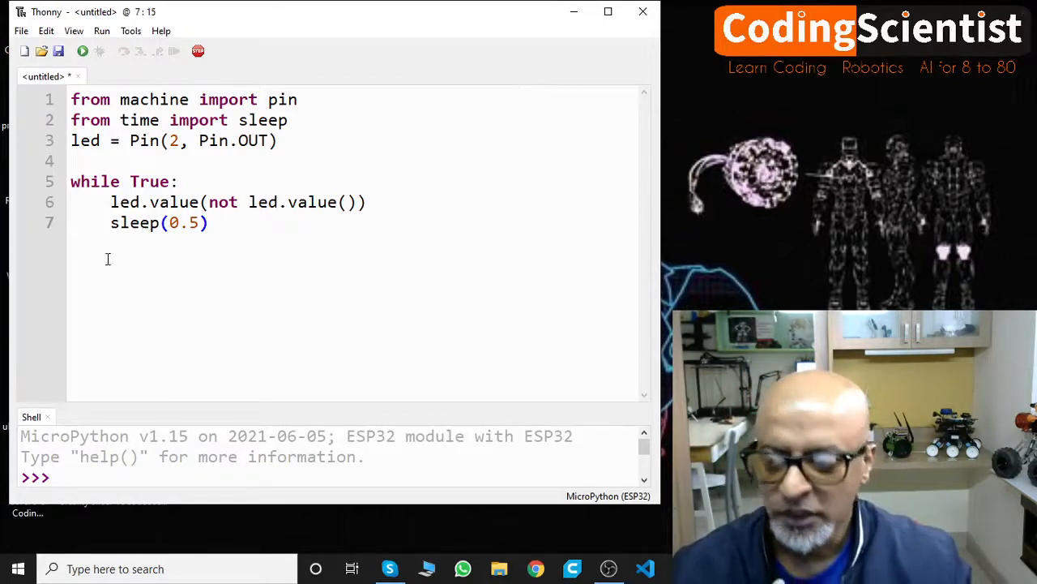
{"action": "mouse_move", "coordinate": [83, 51]}
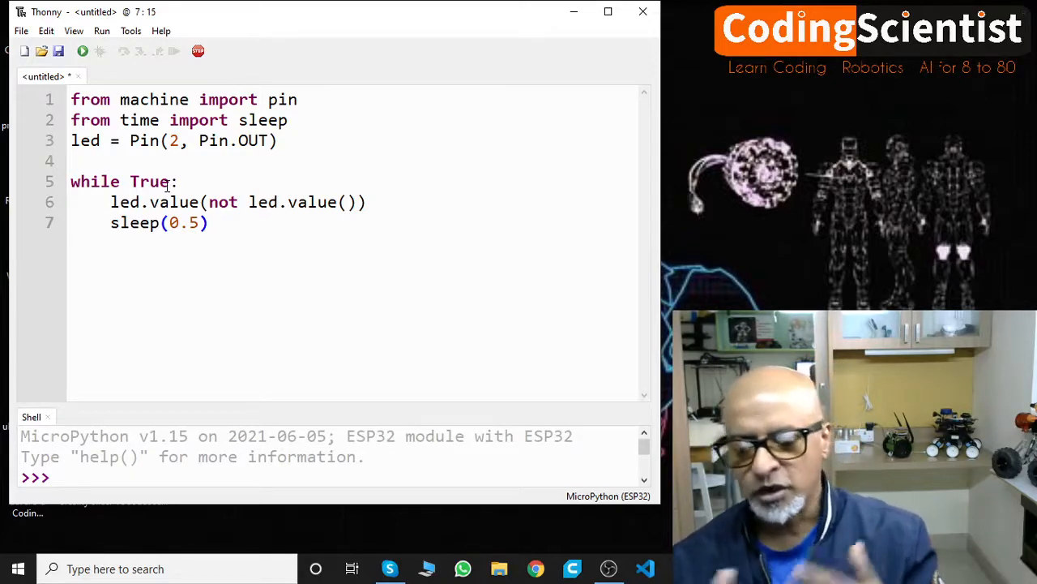
{"action": "left_click", "coordinate": [209, 223]}
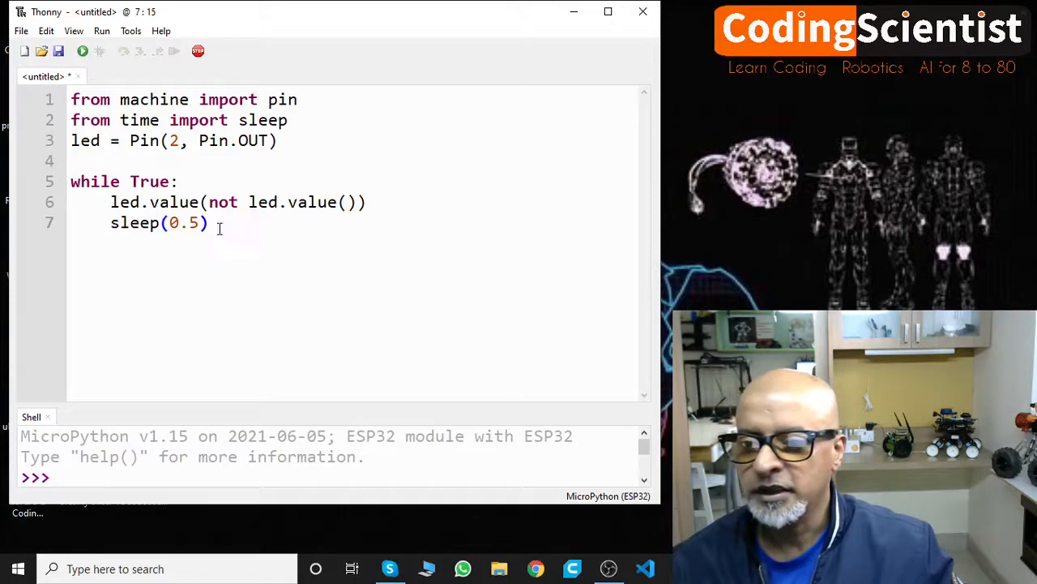
{"action": "mouse_move", "coordinate": [82, 51]}
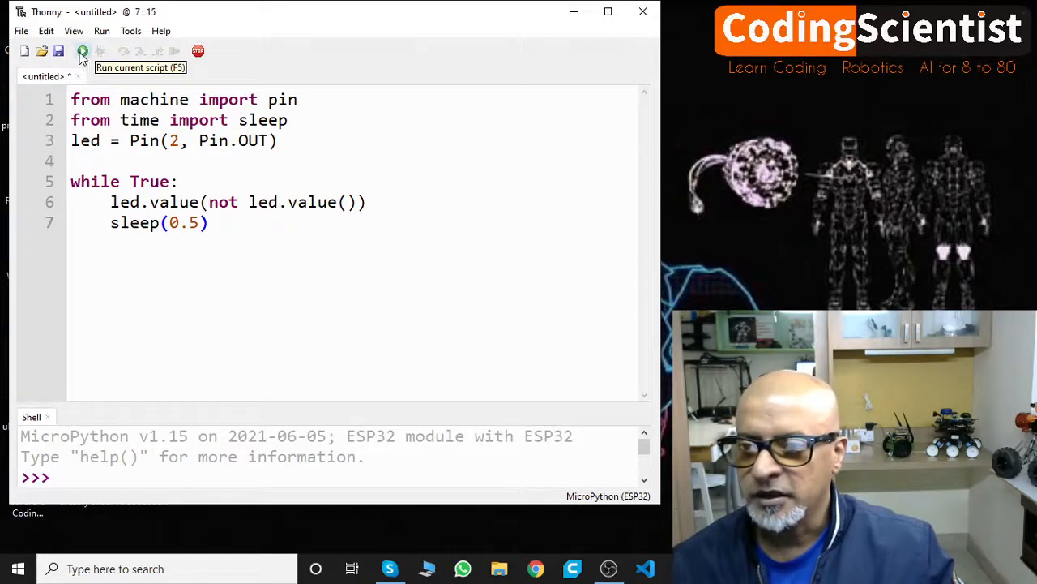
Run the script and choose MicroPython device as the save location, listing boot.py and main.py.
{"action": "left_click", "coordinate": [59, 51]}
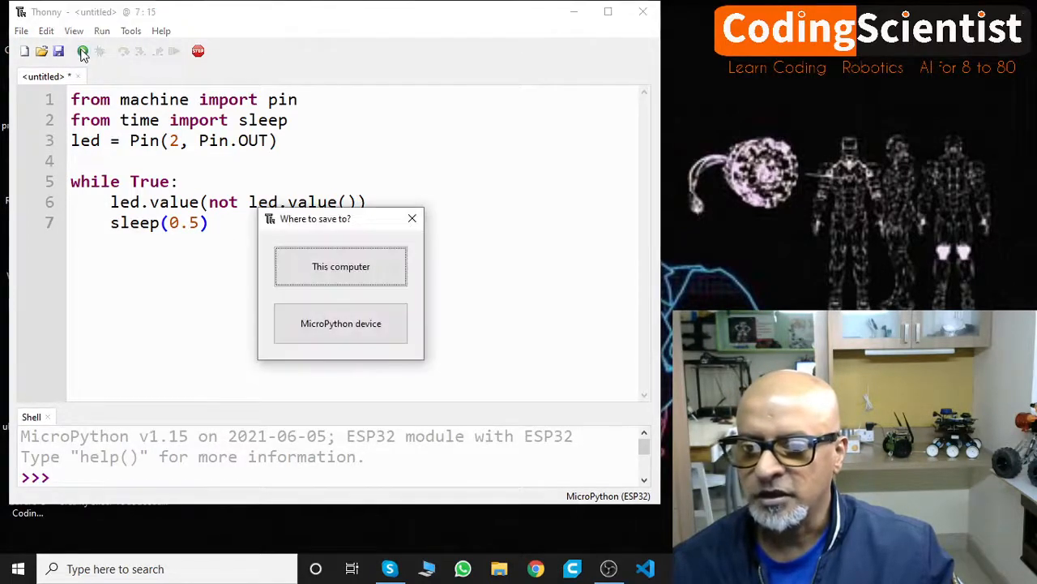
{"action": "left_click_drag", "start_coordinate": [315, 218], "coordinate": [154, 128]}
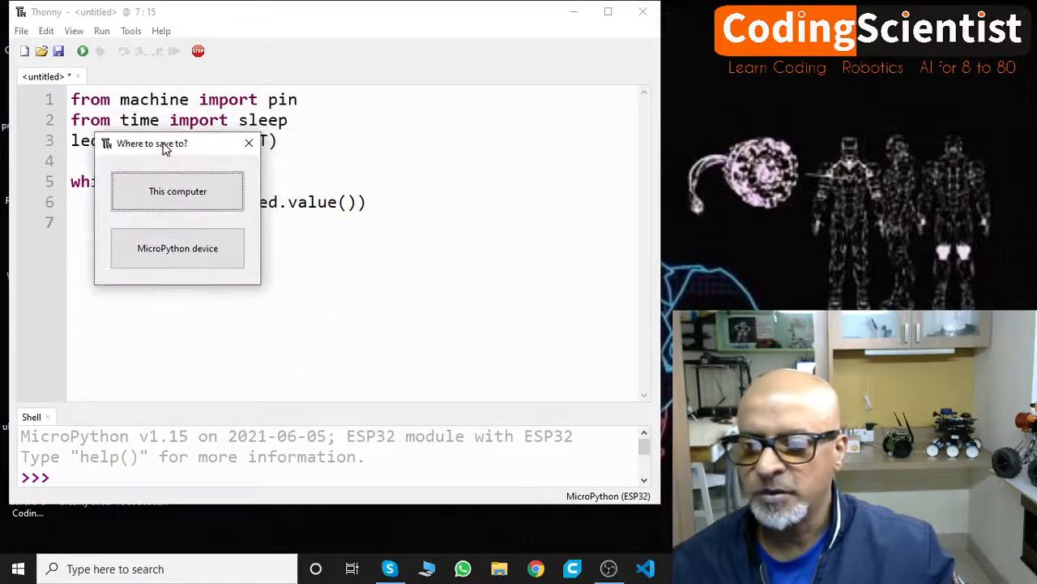
{"action": "mouse_move", "coordinate": [205, 154]}
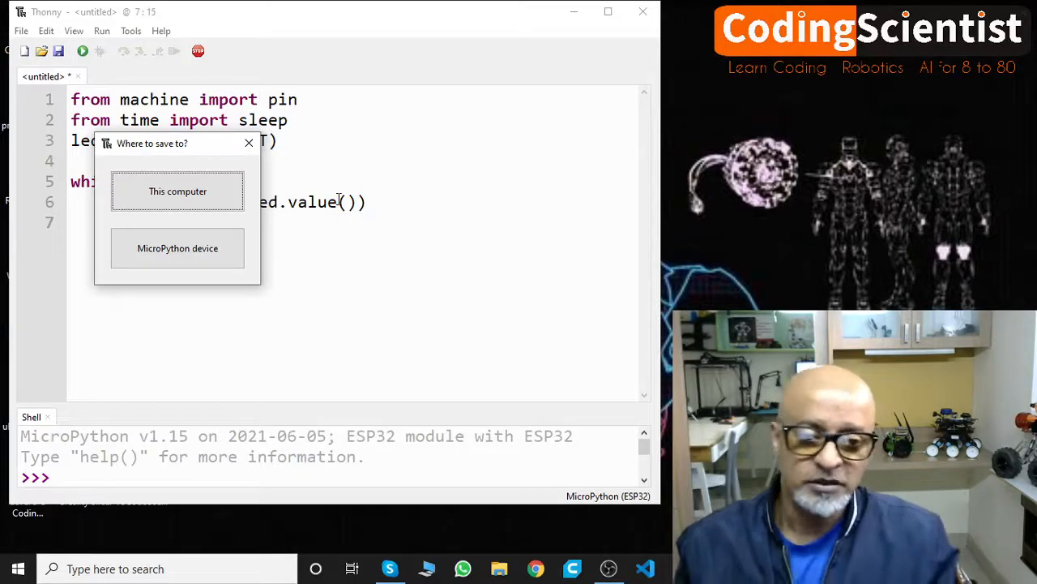
{"action": "mouse_move", "coordinate": [302, 236]}
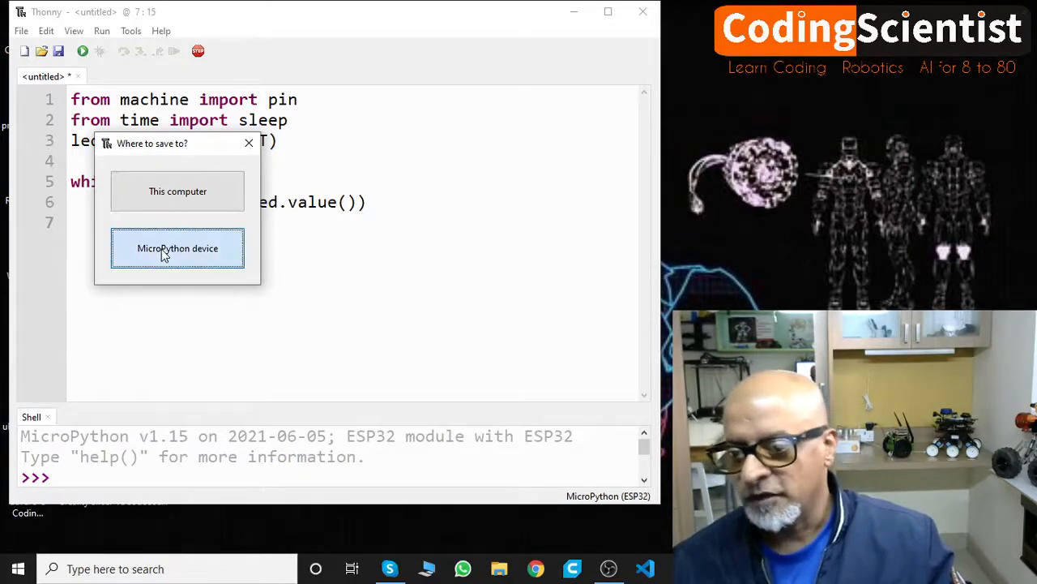
{"action": "left_click", "coordinate": [177, 248]}
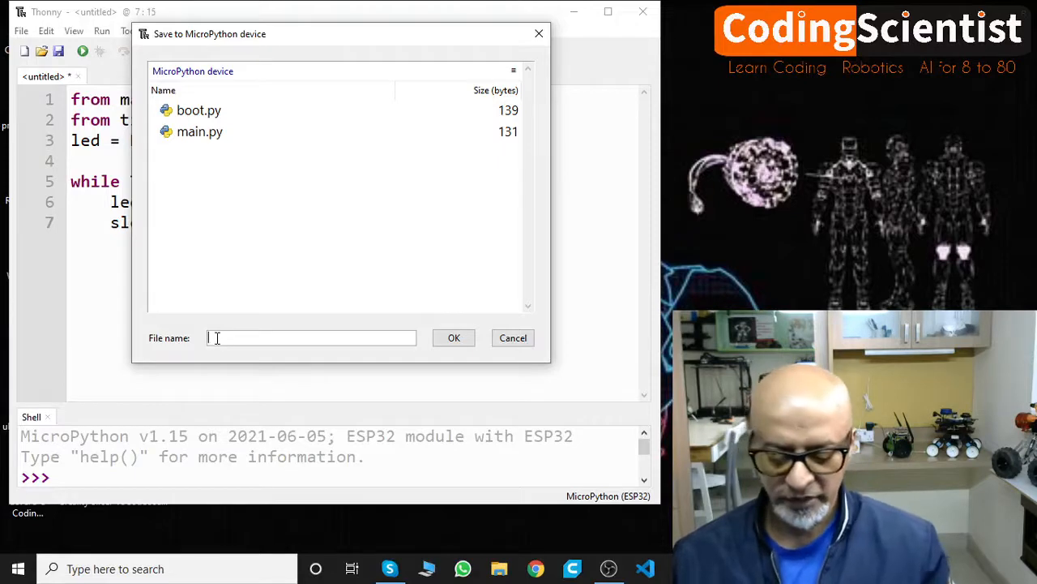
Save the blink script to the ESP32 as main.py, overwriting the existing file.
{"action": "type", "text": "main."}
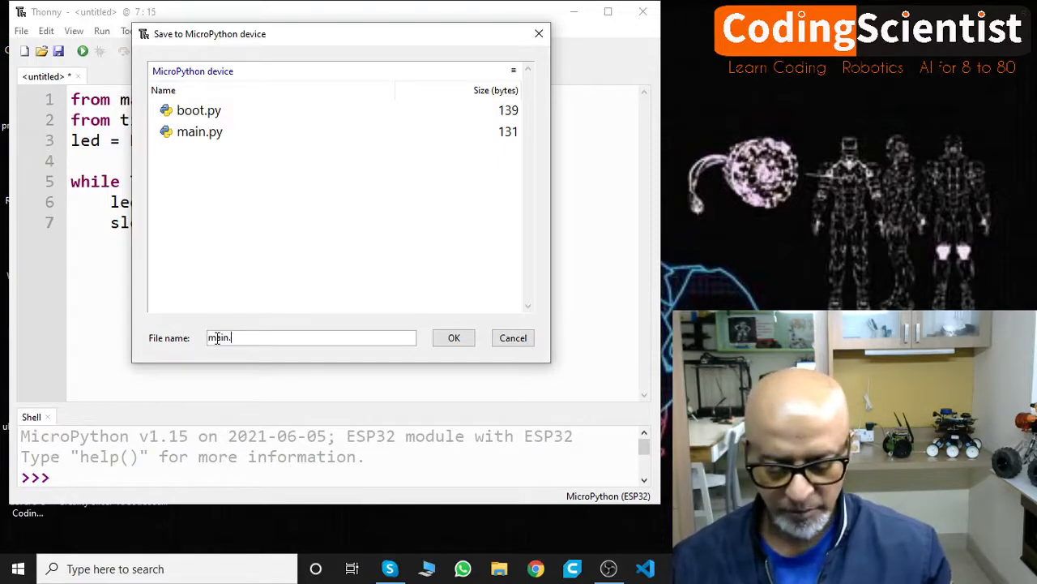
{"action": "left_click", "coordinate": [199, 131]}
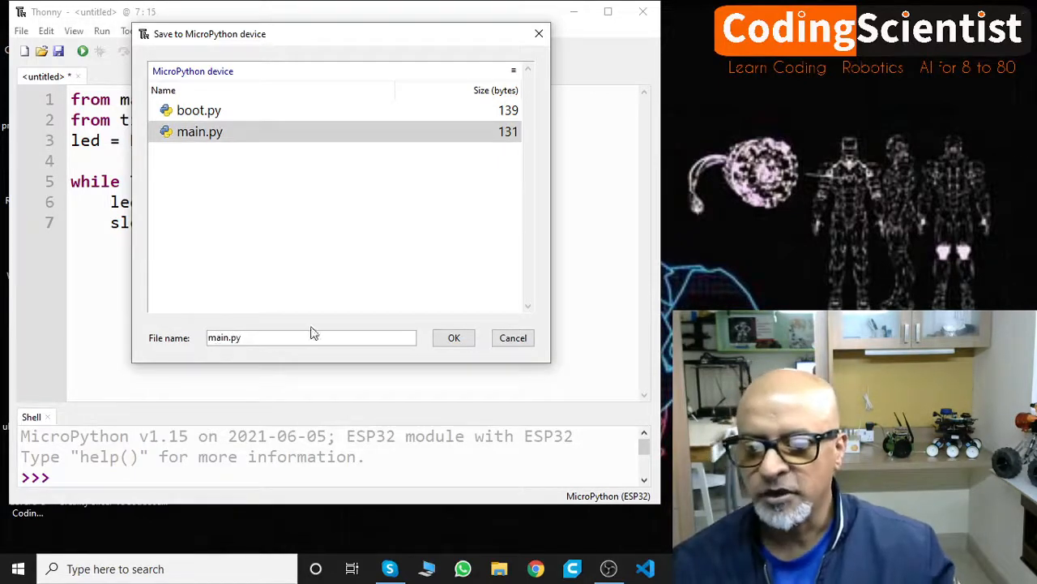
{"action": "left_click", "coordinate": [454, 337]}
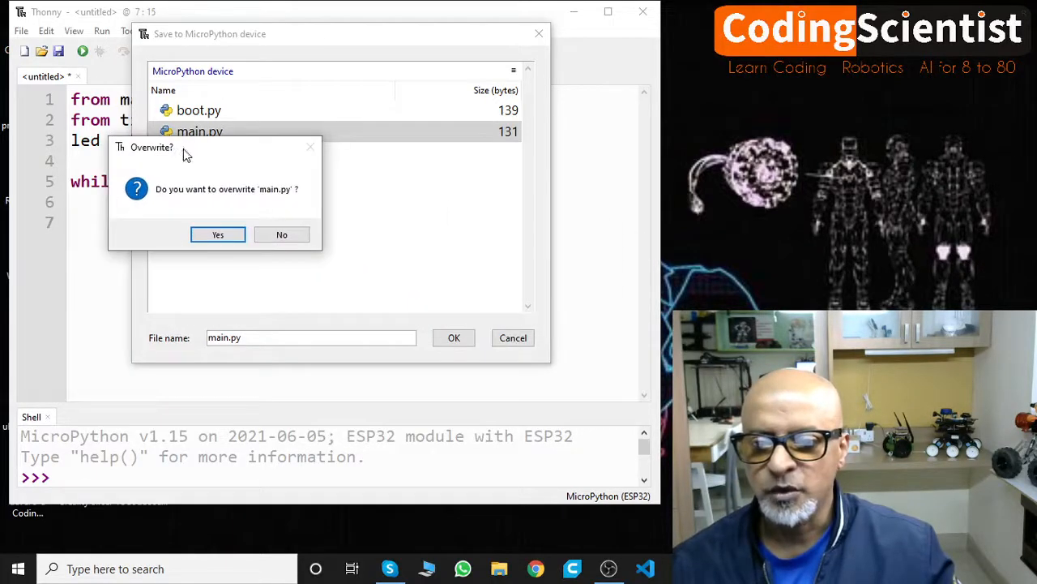
{"action": "left_click", "coordinate": [218, 234]}
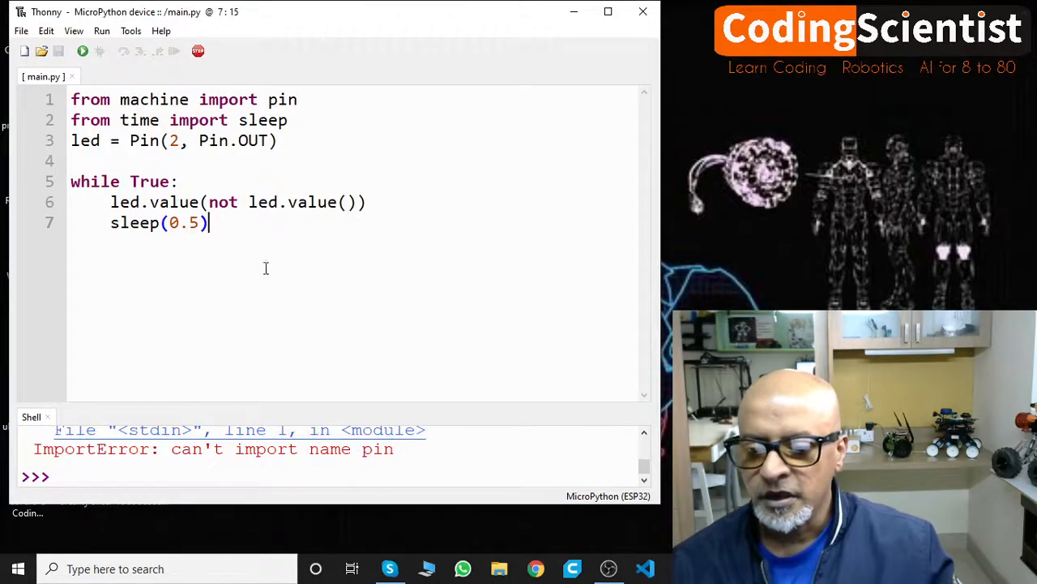
{"action": "mouse_move", "coordinate": [362, 320]}
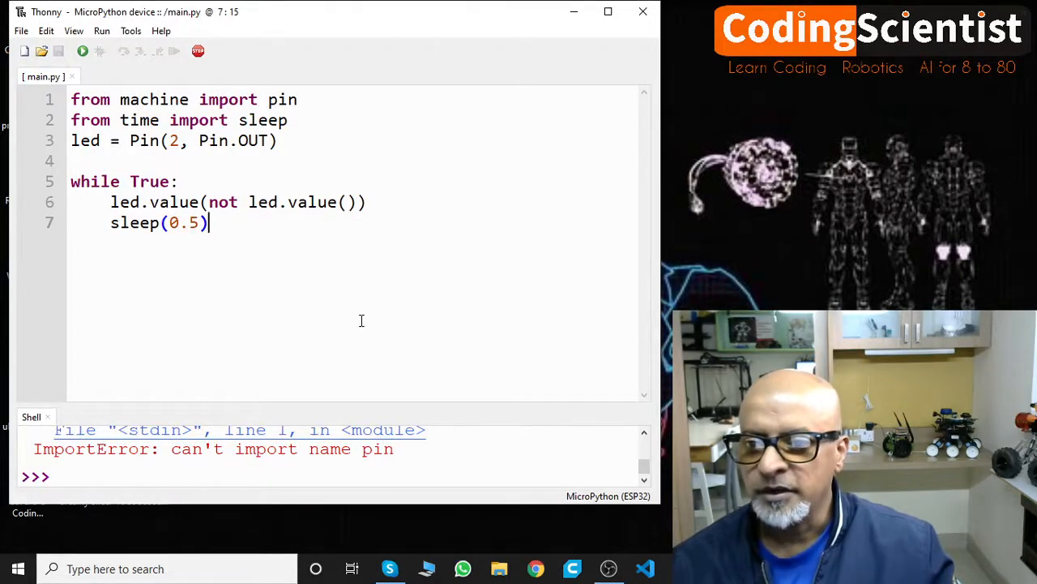
{"action": "mouse_move", "coordinate": [316, 452]}
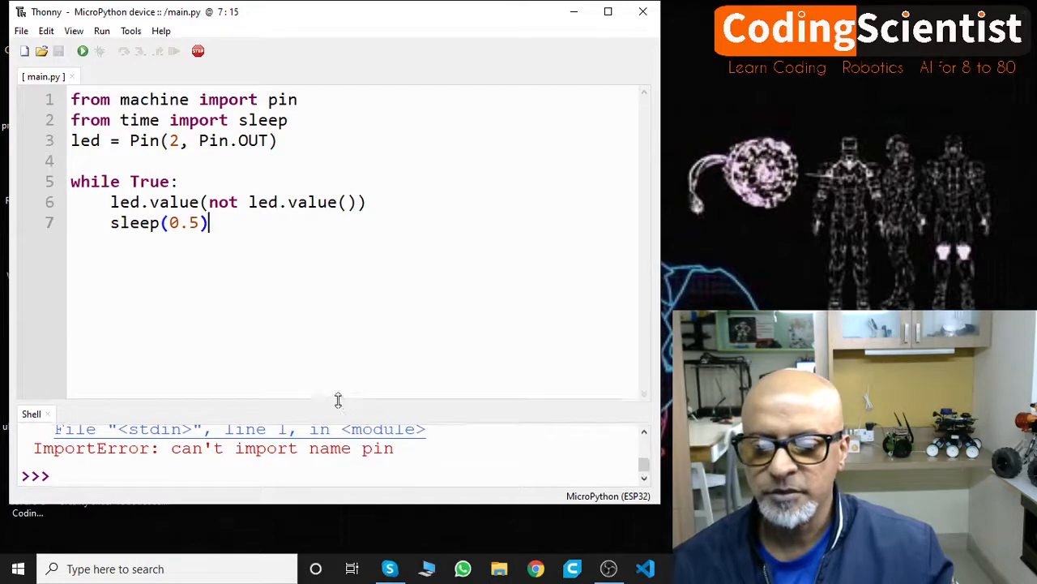
Drag the shell divider upward to read the full ImportError traceback.
{"action": "left_click_drag", "start_coordinate": [338, 399], "coordinate": [338, 218]}
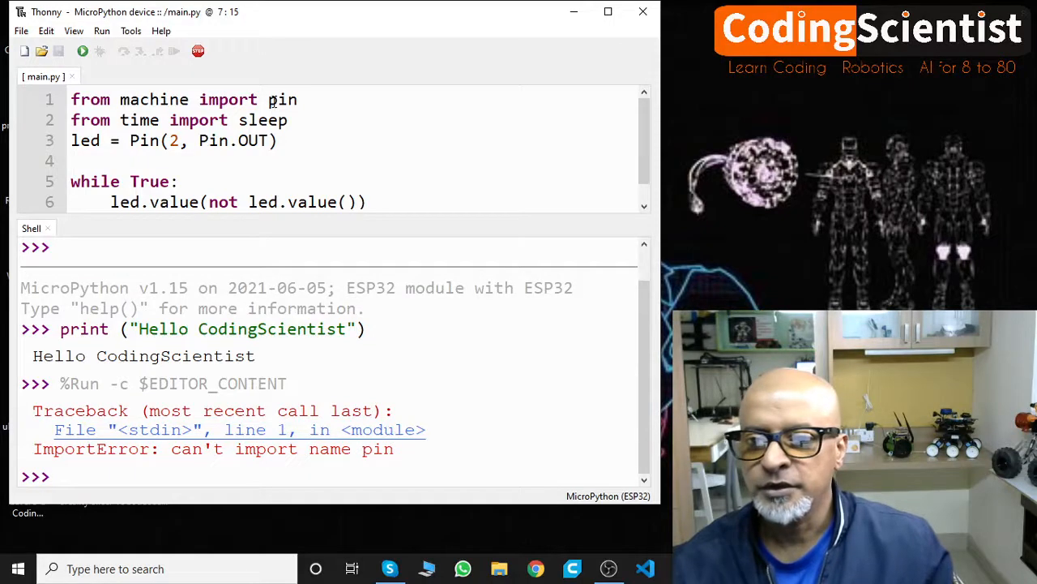
Change line 1 to 'from machine import Pin' and rerun the script on the ESP32.
{"action": "left_click", "coordinate": [276, 99]}
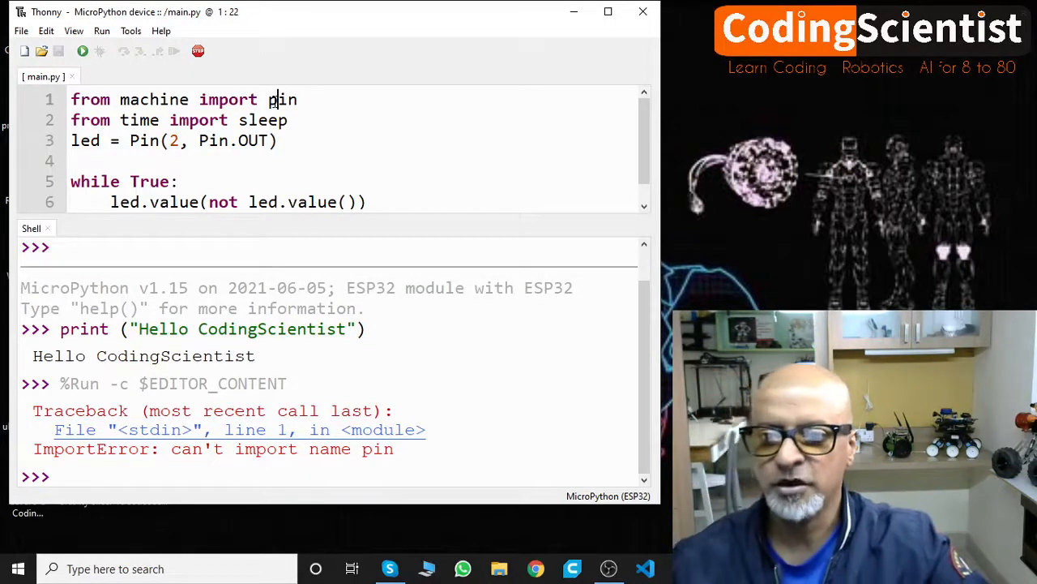
{"action": "key", "text": "BackSpace"}
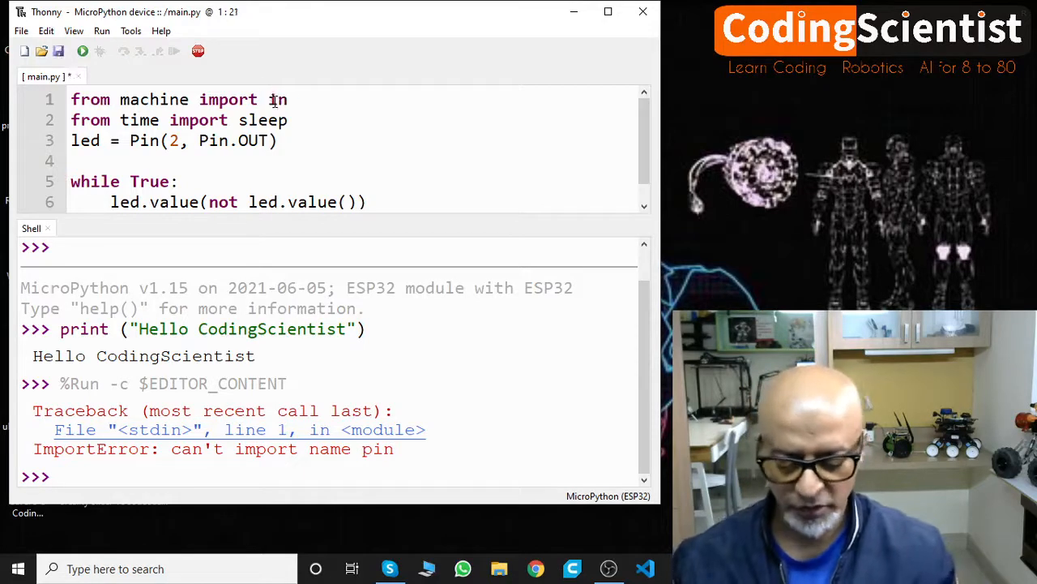
{"action": "type", "text": "Pin"}
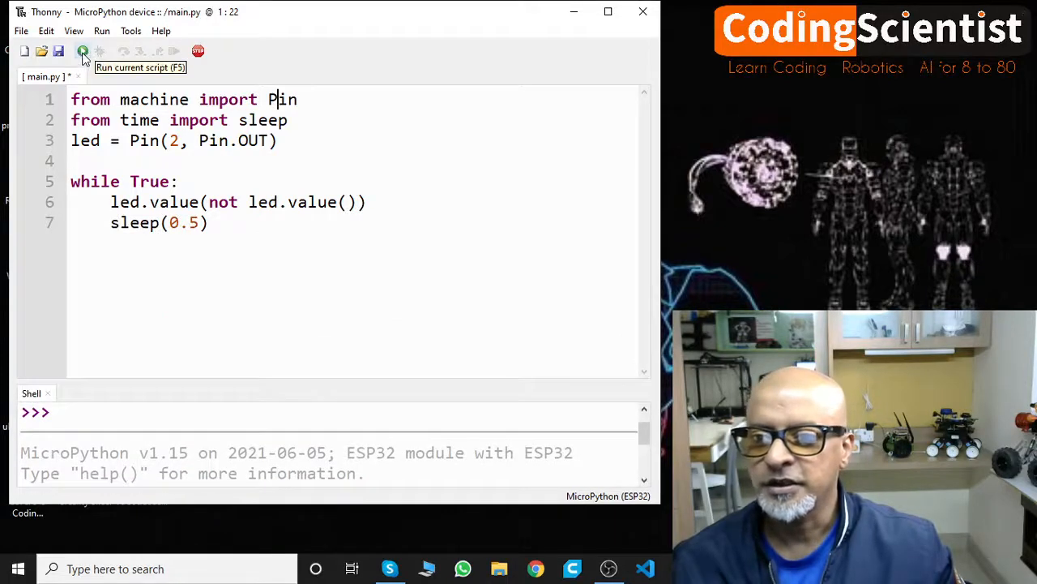
{"action": "left_click", "coordinate": [83, 51]}
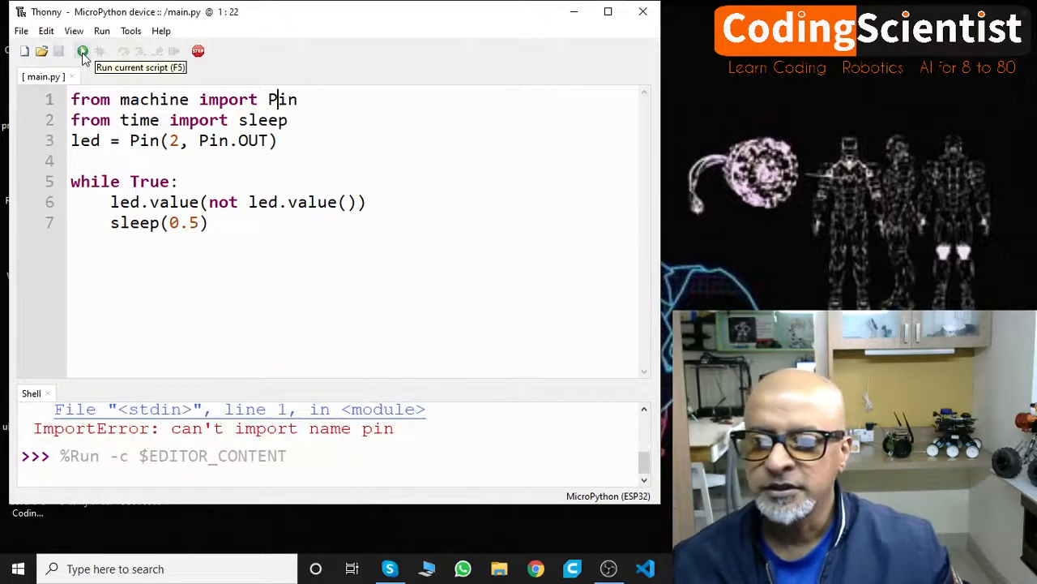
{"action": "mouse_move", "coordinate": [201, 393]}
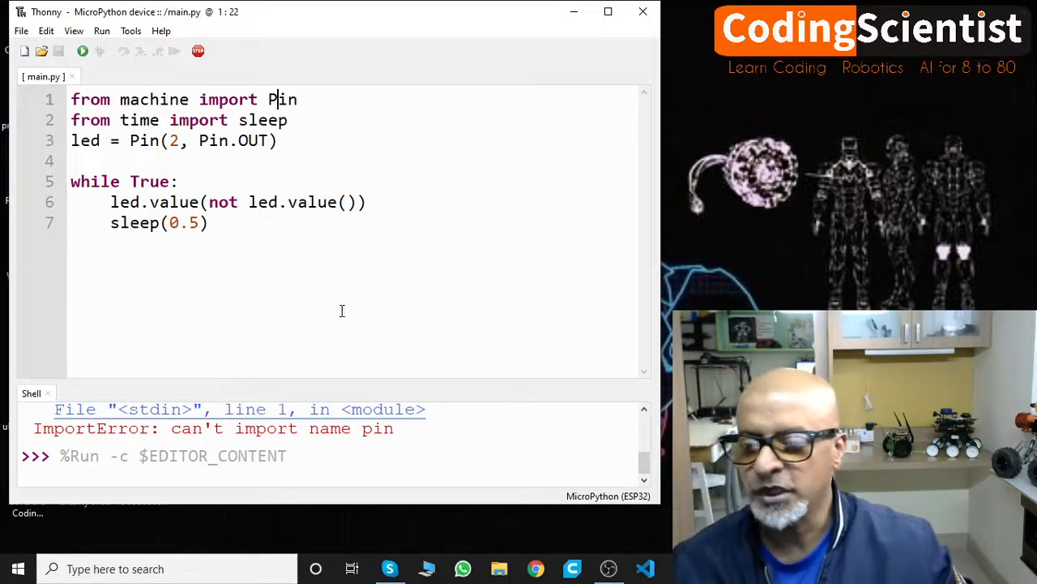
{"action": "mouse_move", "coordinate": [386, 327]}
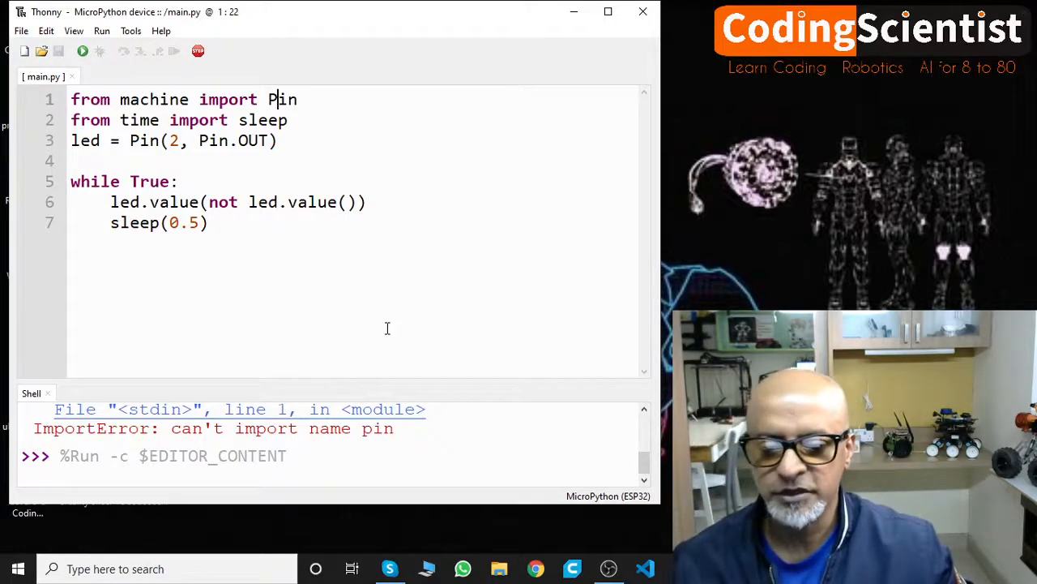
{"action": "mouse_move", "coordinate": [446, 210]}
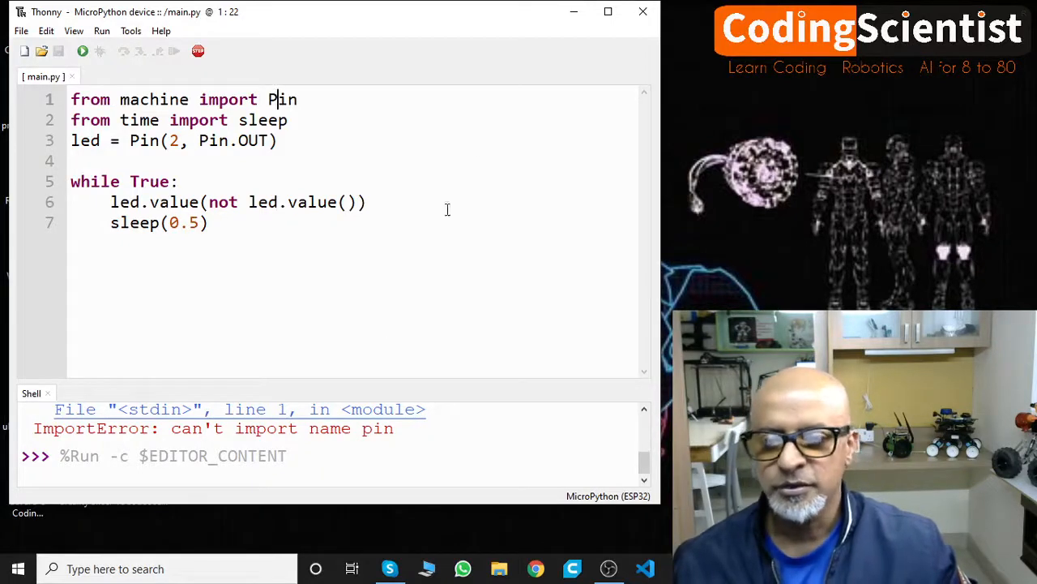